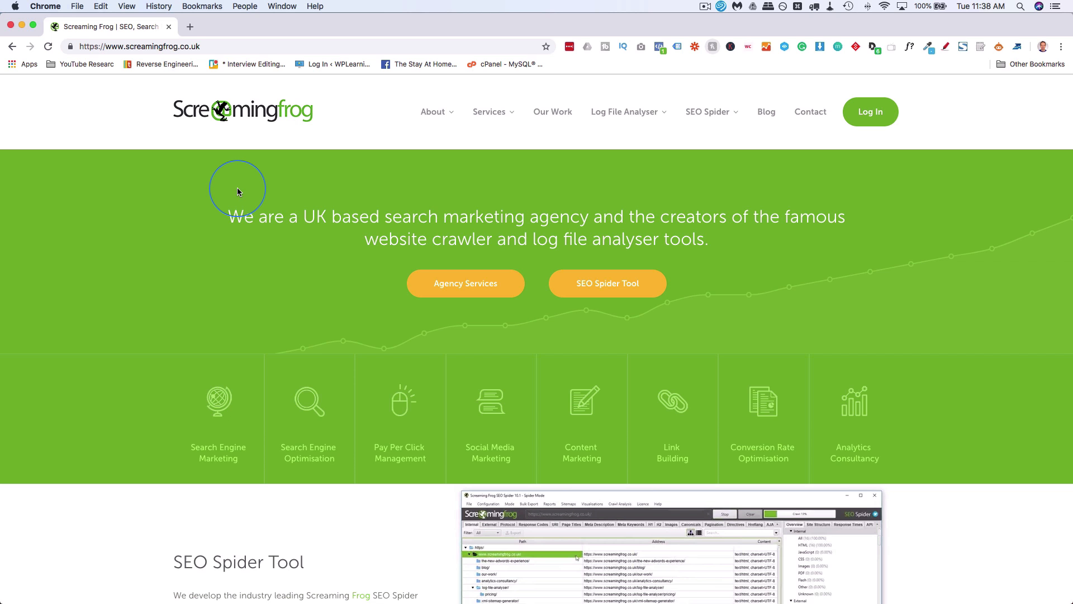
mouse_move(342, 152)
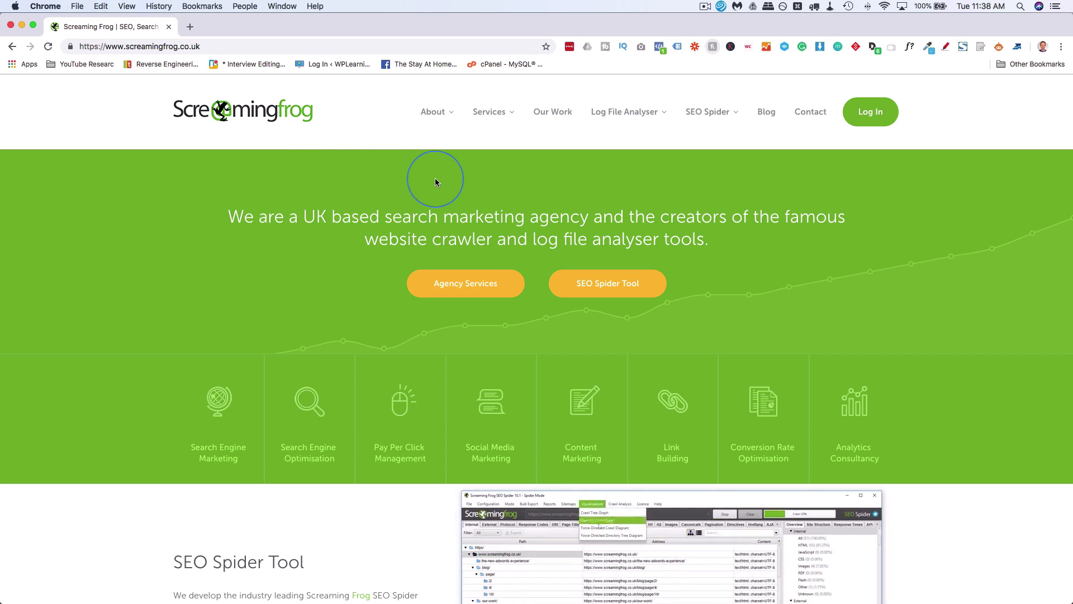
Download the SEO Spider macOS installer from the Screaming Frog site and save it to Downloads
click(709, 112)
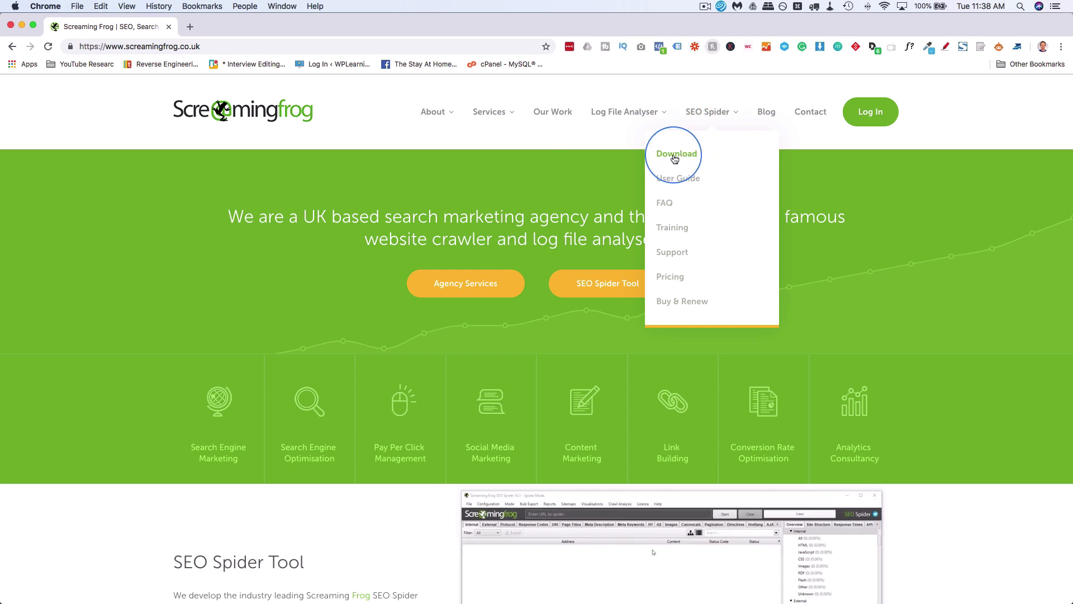
click(677, 154)
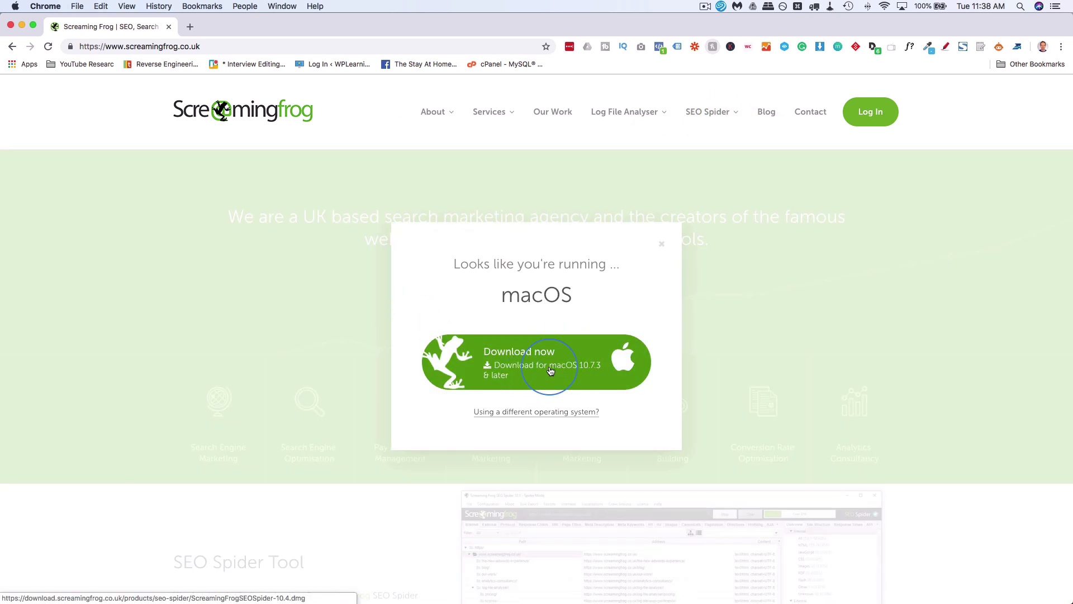
click(551, 370)
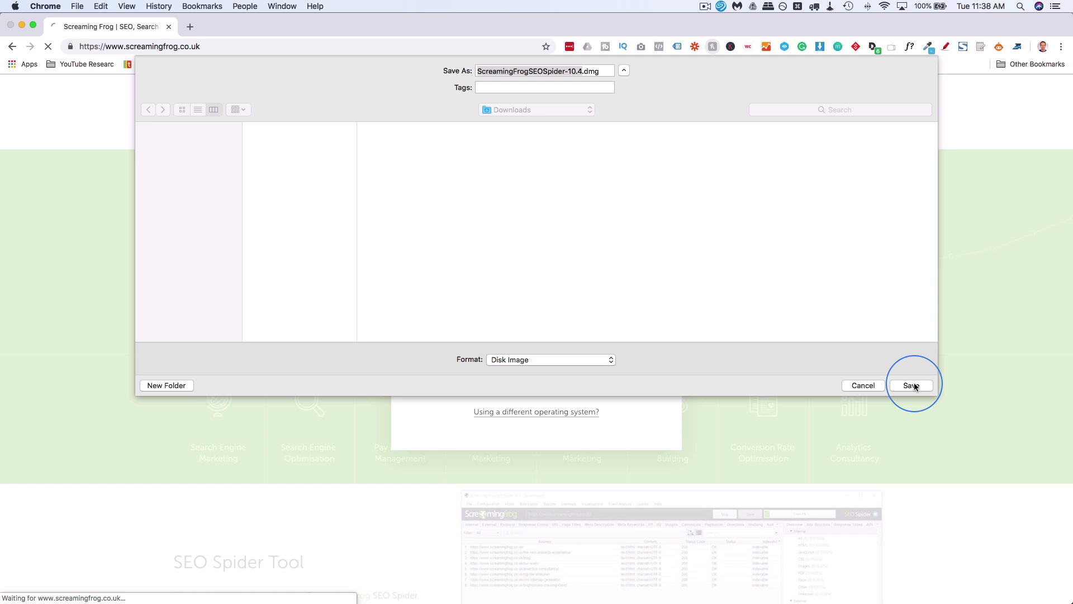
click(911, 385)
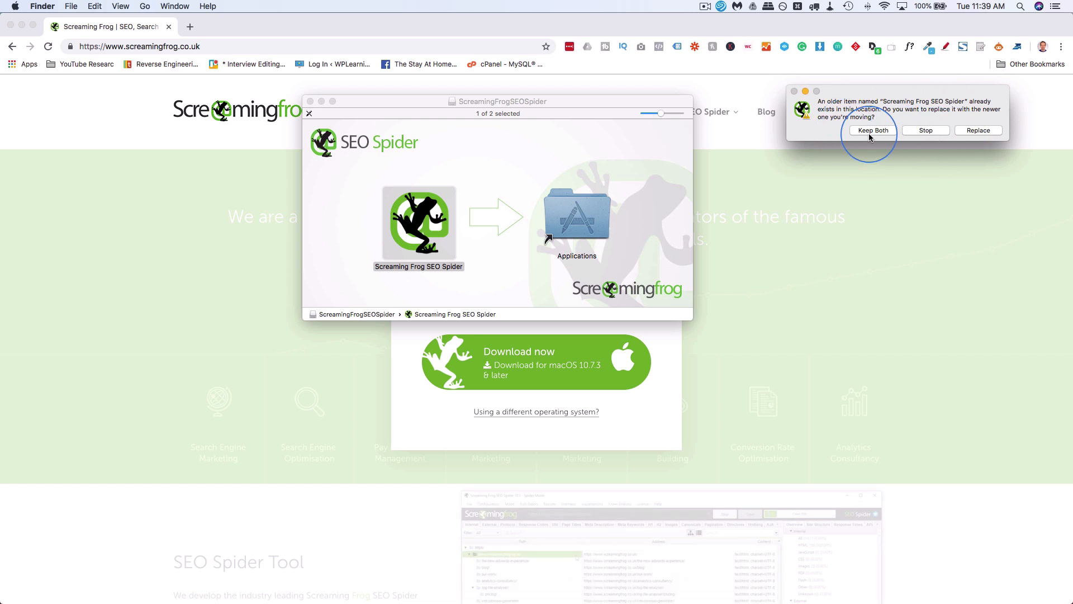
Install SEO Spider keeping both copies, launch it from Applications and accept the licence agreement
click(872, 130)
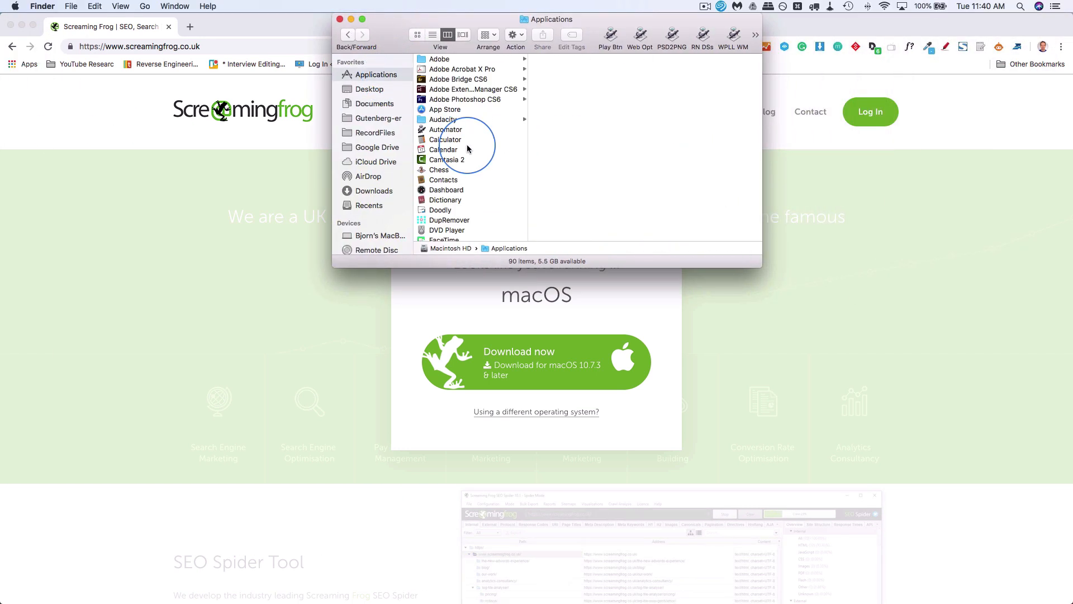
click(473, 171)
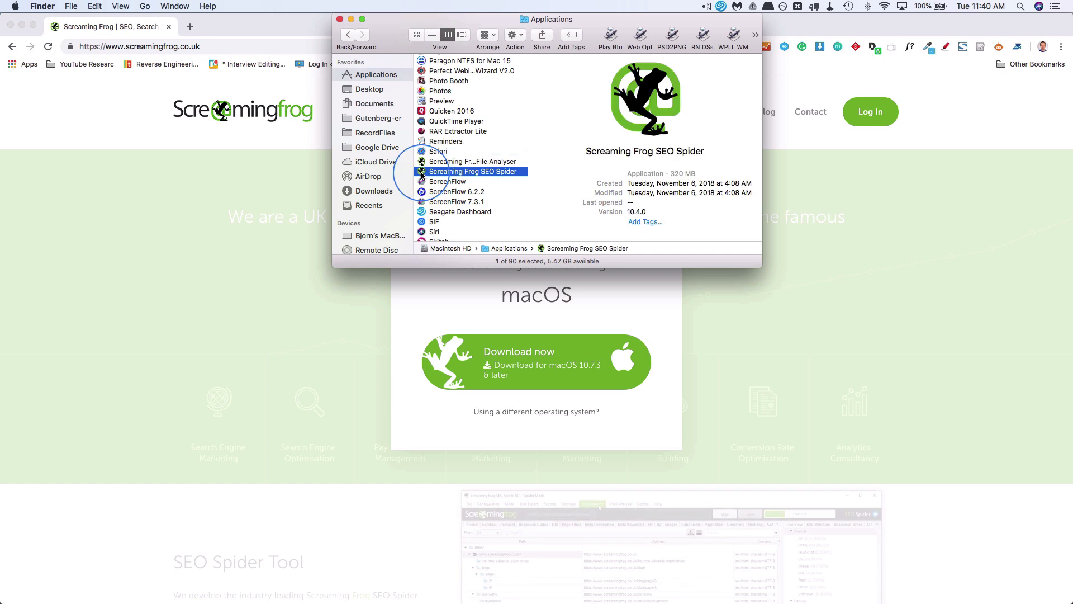
double_click(473, 171)
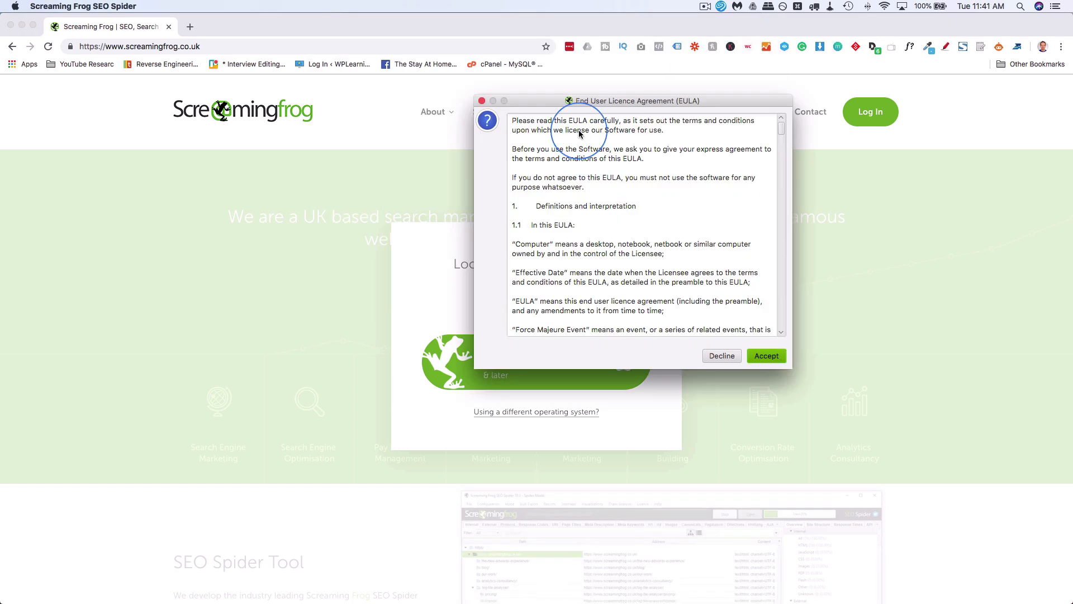
click(767, 355)
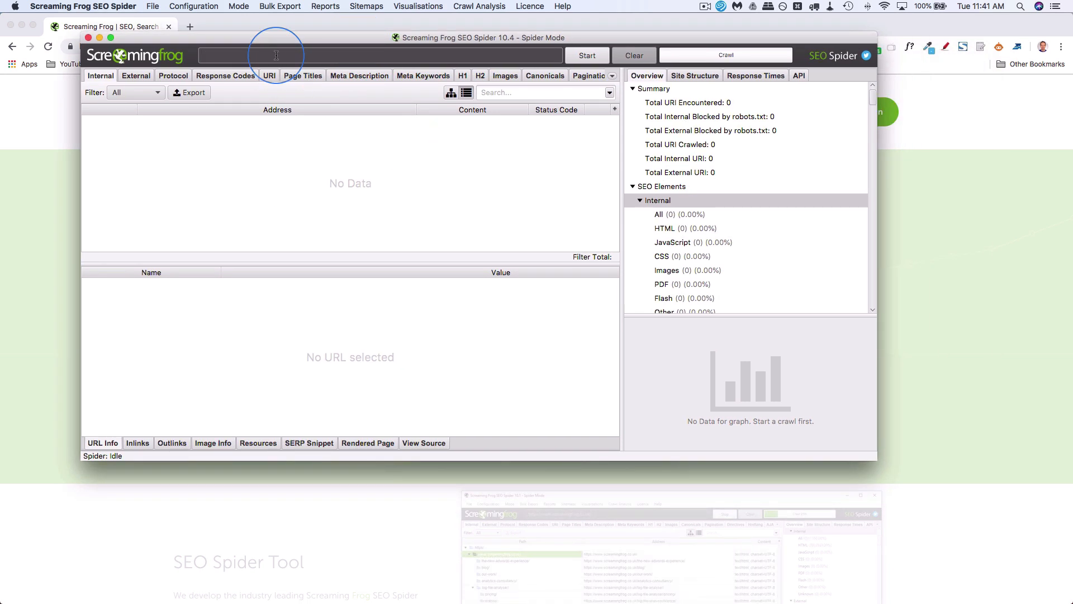
mouse_move(320, 86)
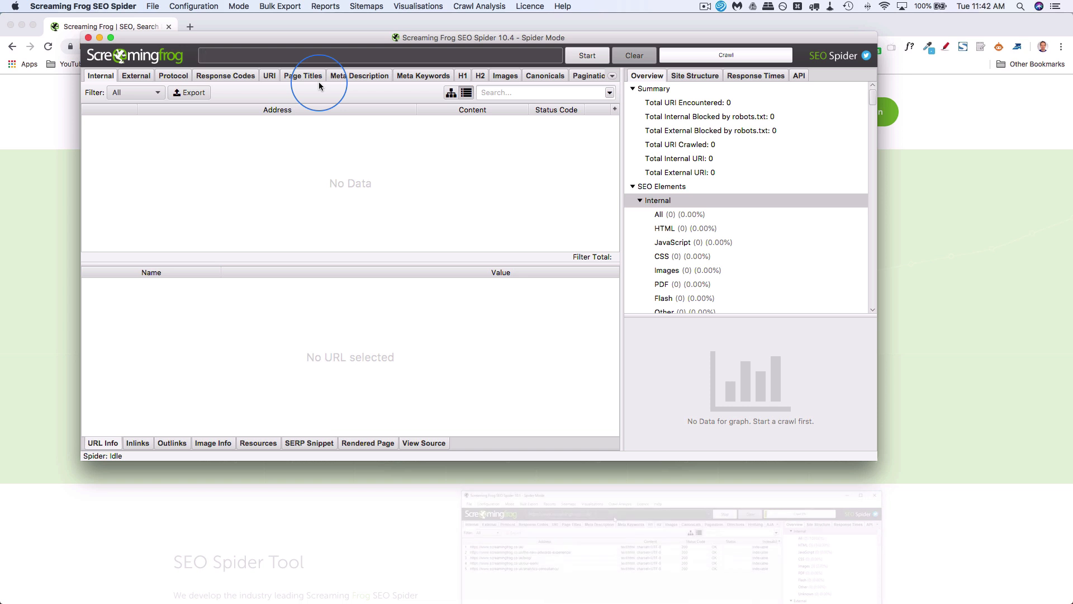
text(https://wplearninglab.com)
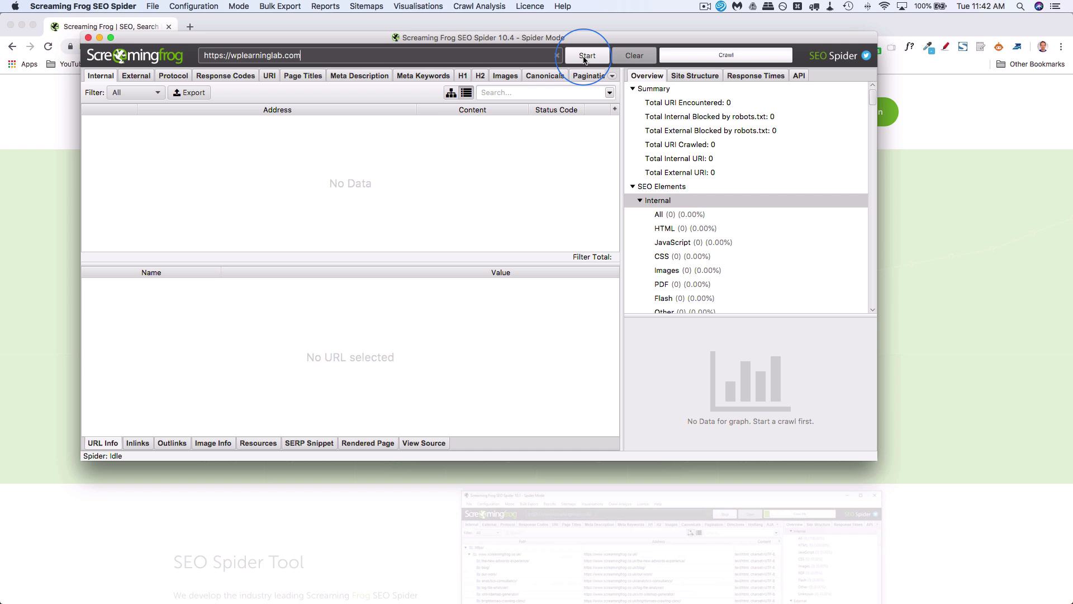
click(587, 54)
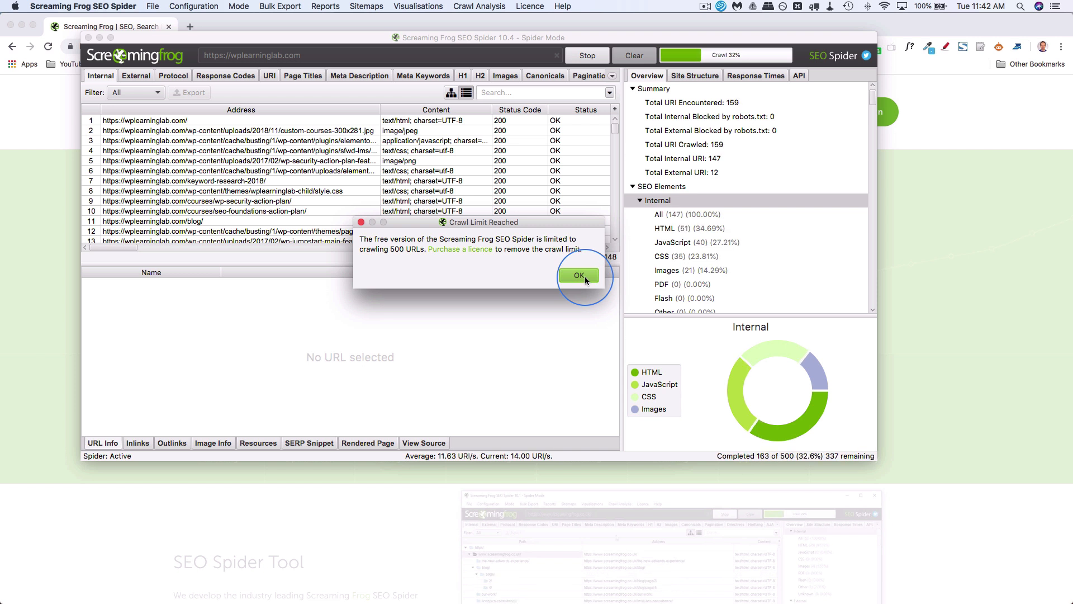
click(580, 275)
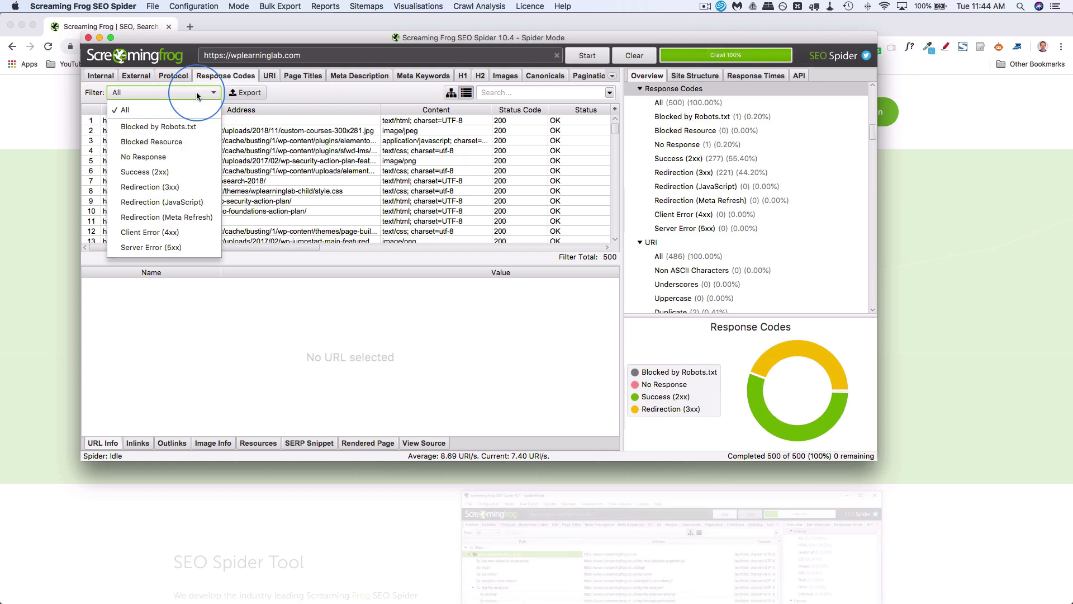
mouse_move(157, 232)
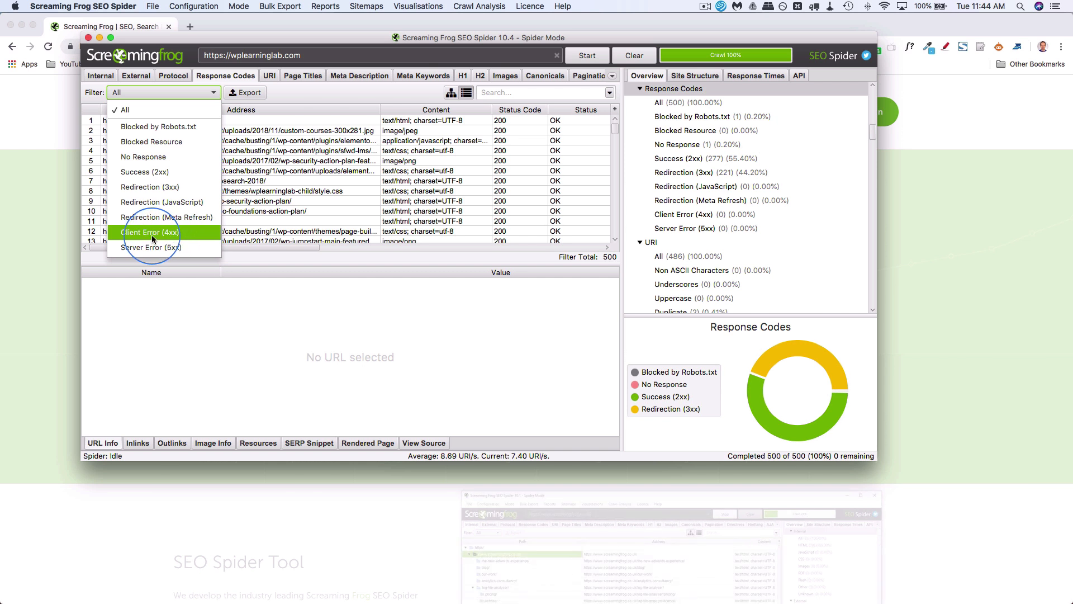
Filter Response Codes to Client Error (4xx) and inspect the wp-security-action-plan URL
click(149, 232)
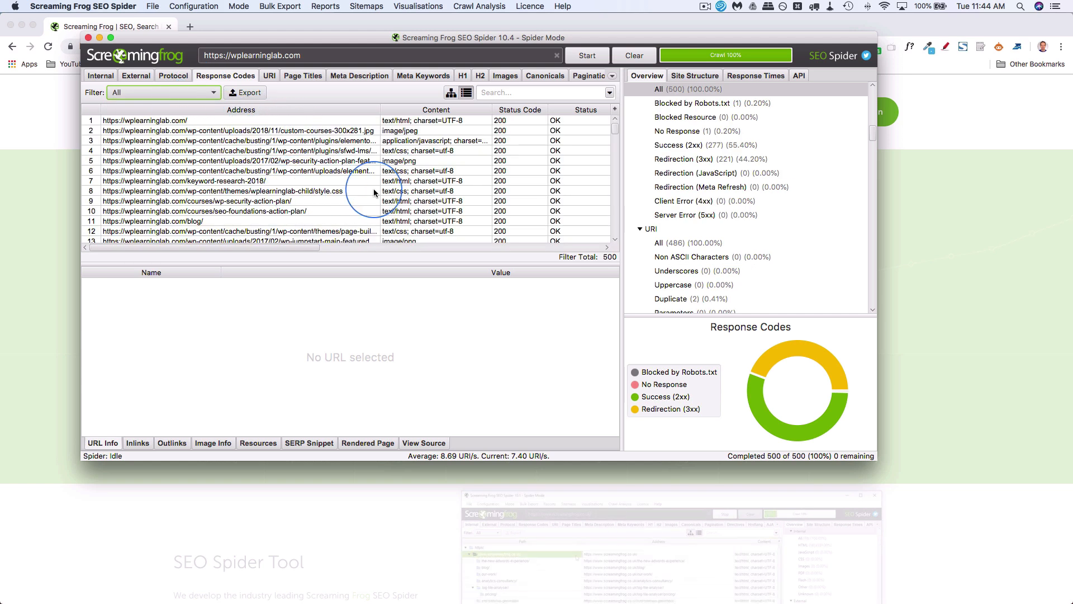
scroll(down, 3)
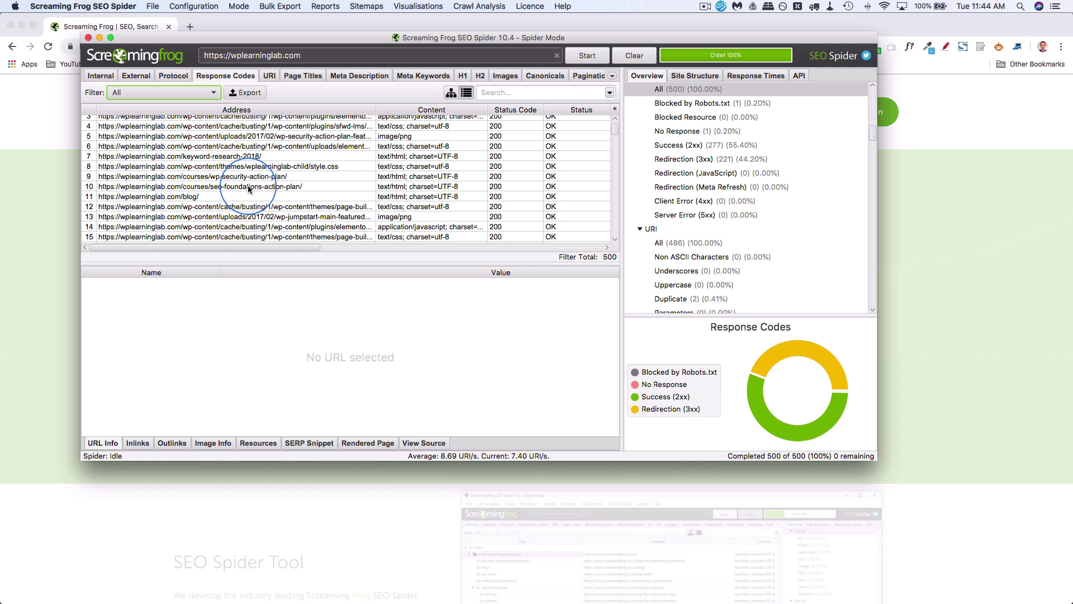
click(227, 176)
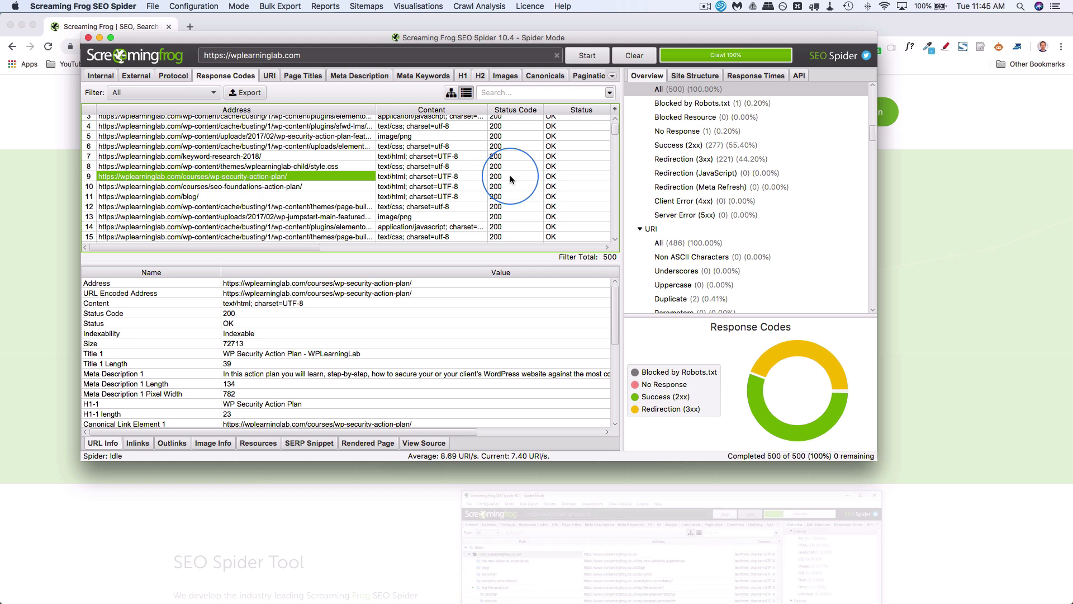
mouse_move(914, 160)
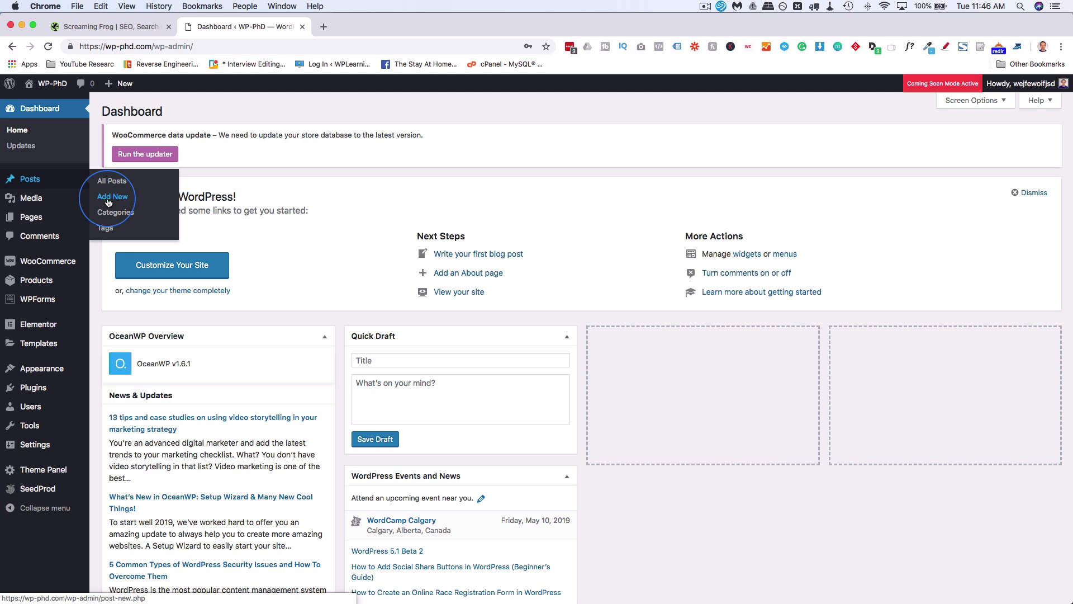
Create a new post titled 'WP Security Action Plan' and save it as a draft
click(113, 196)
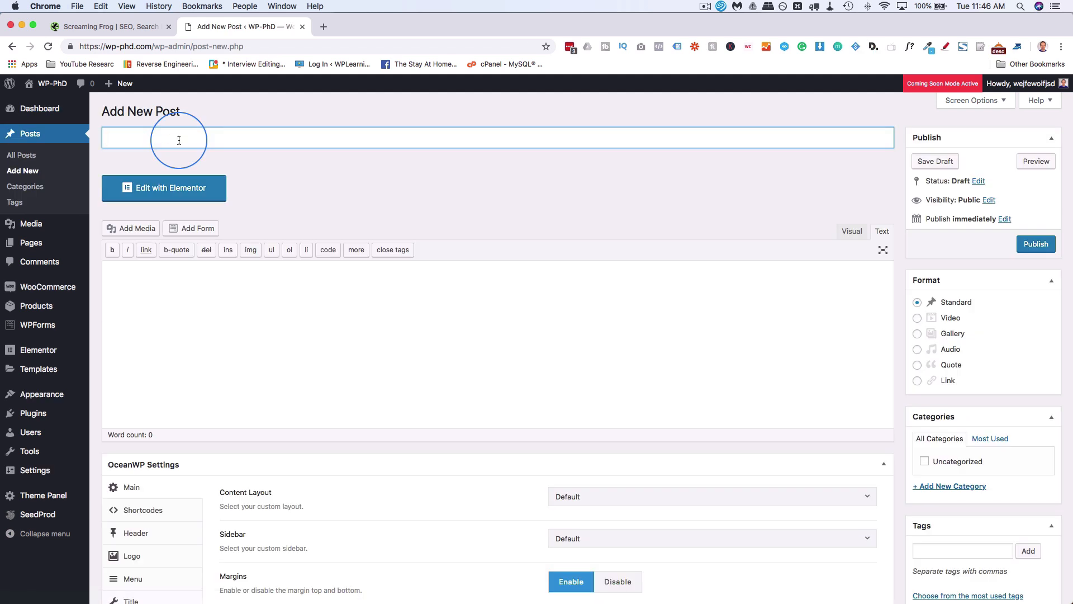
text(WP Security A)
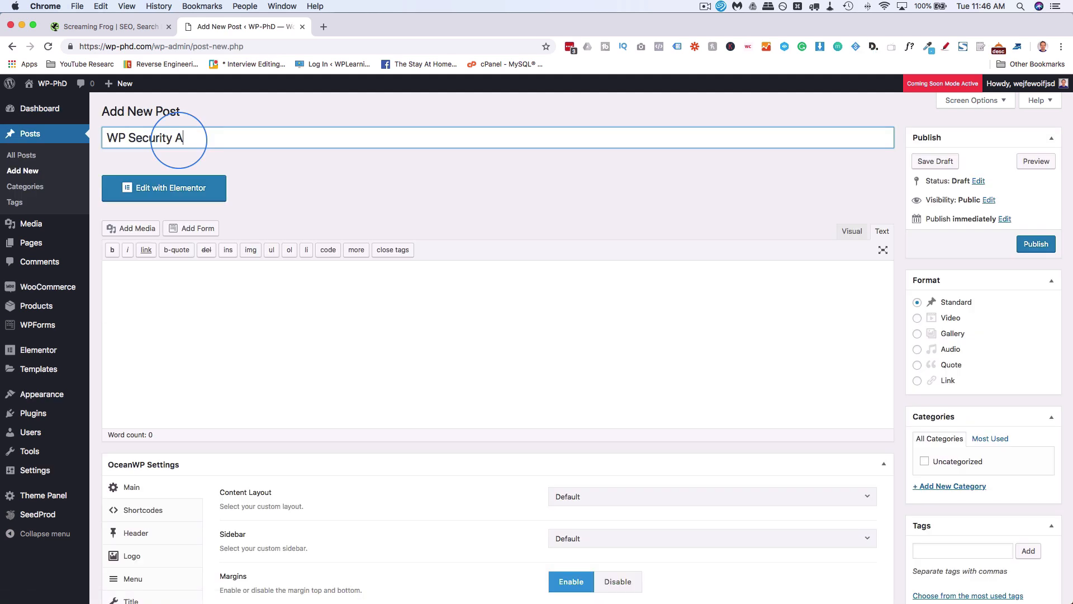
click(935, 161)
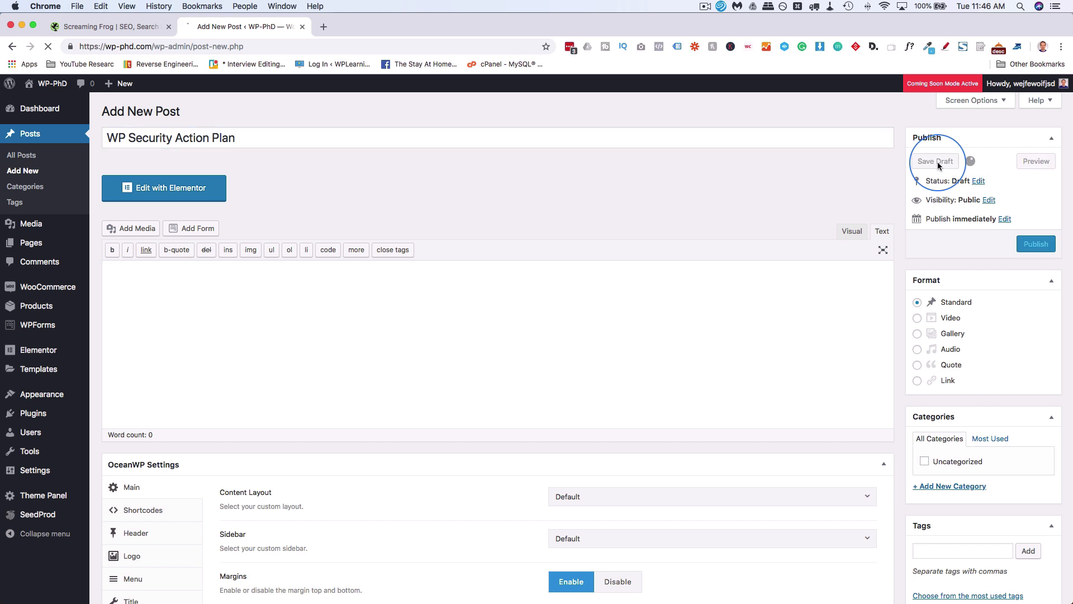
click(935, 161)
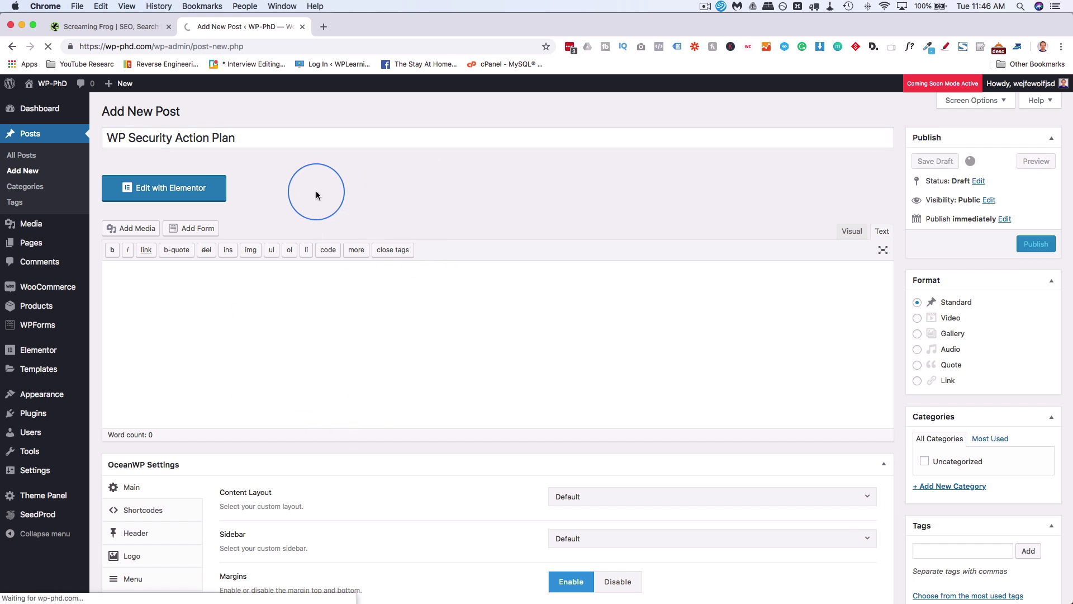
click(936, 161)
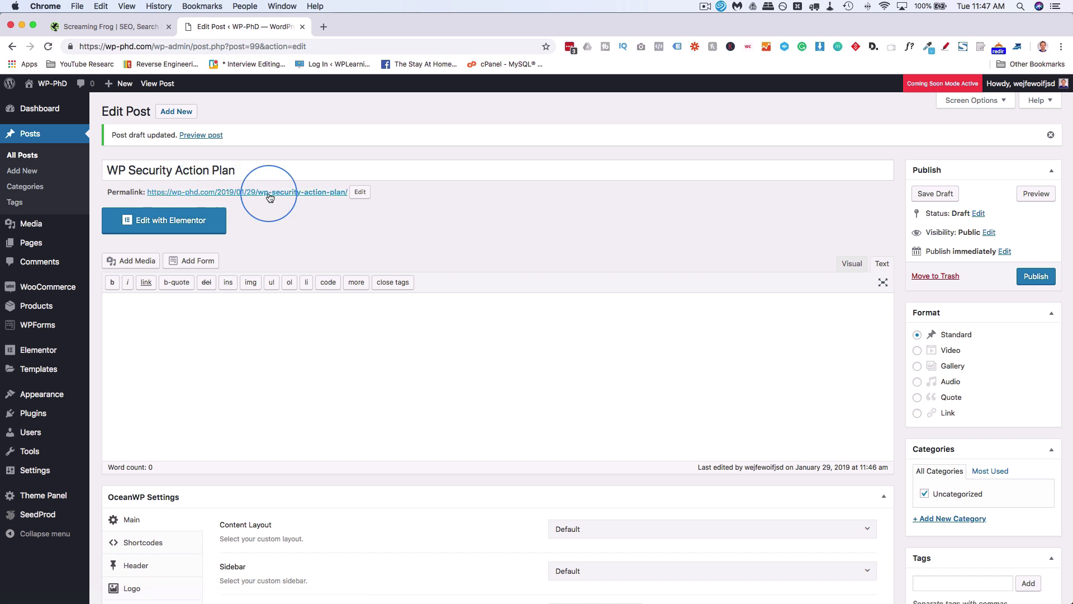
mouse_move(280, 198)
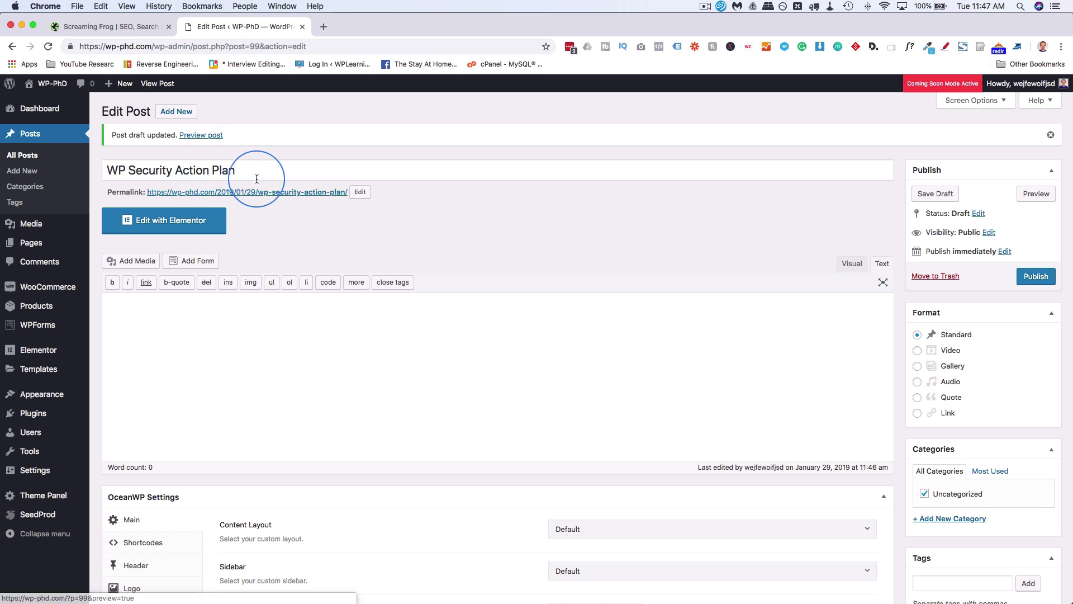
mouse_move(260, 205)
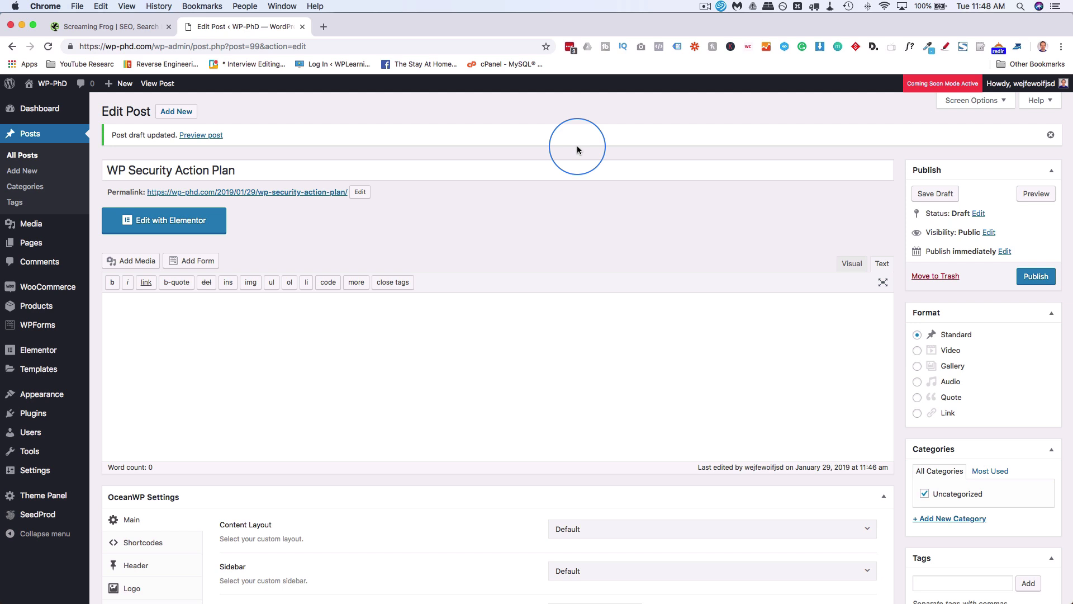
Switch to the SiteGround User's Area and show the My Accounts page
click(568, 47)
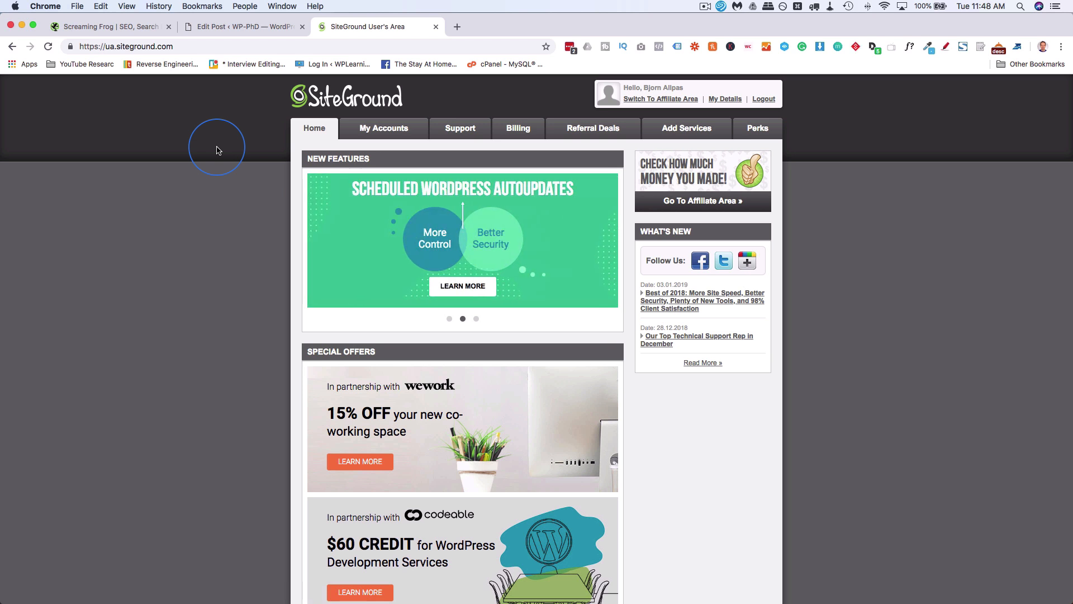
mouse_move(506, 127)
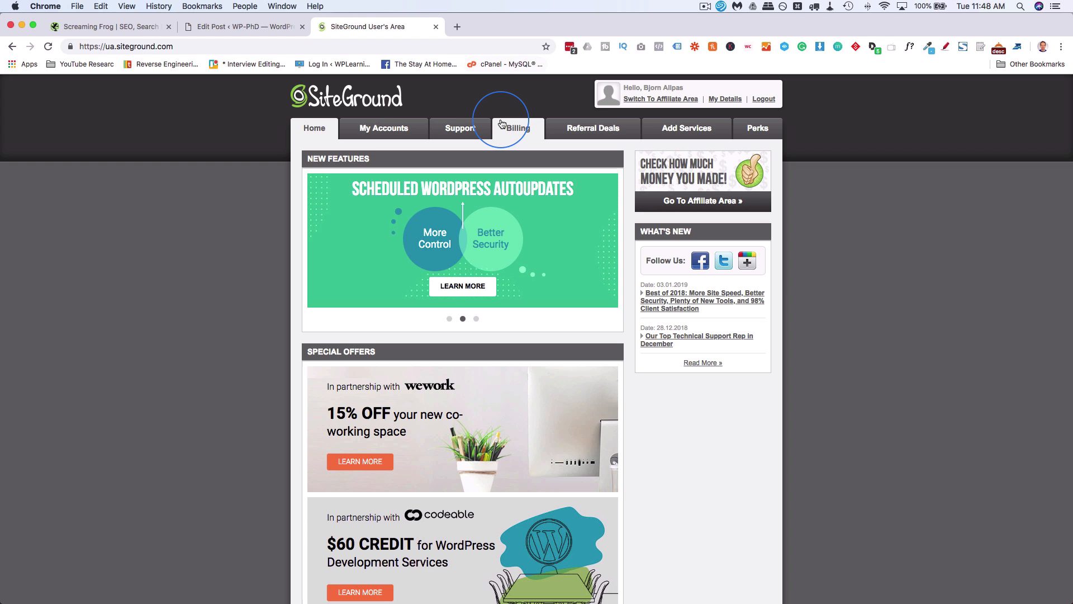
mouse_move(385, 137)
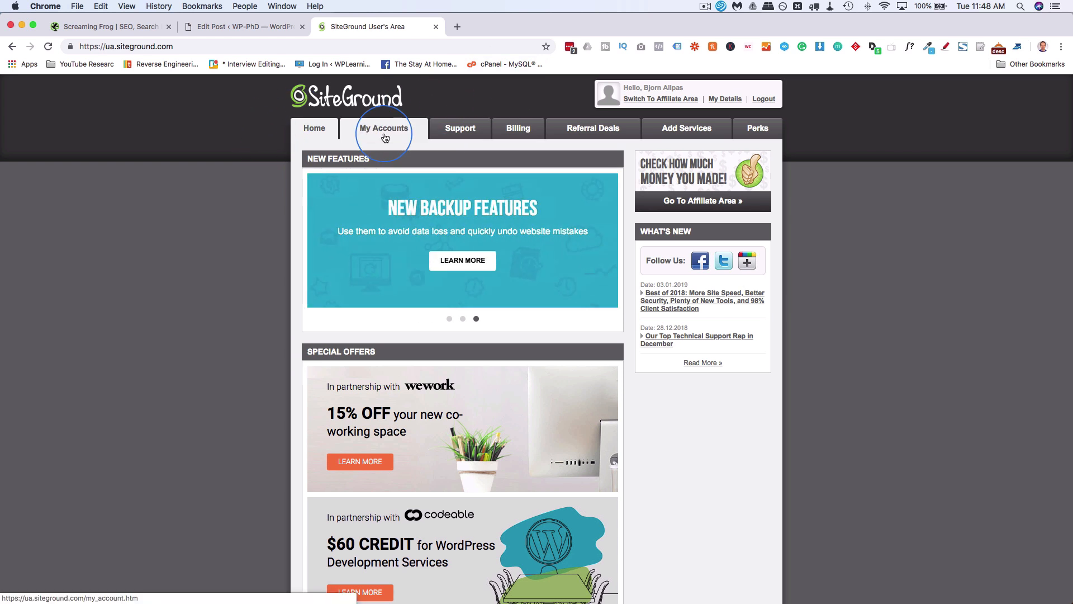
click(383, 134)
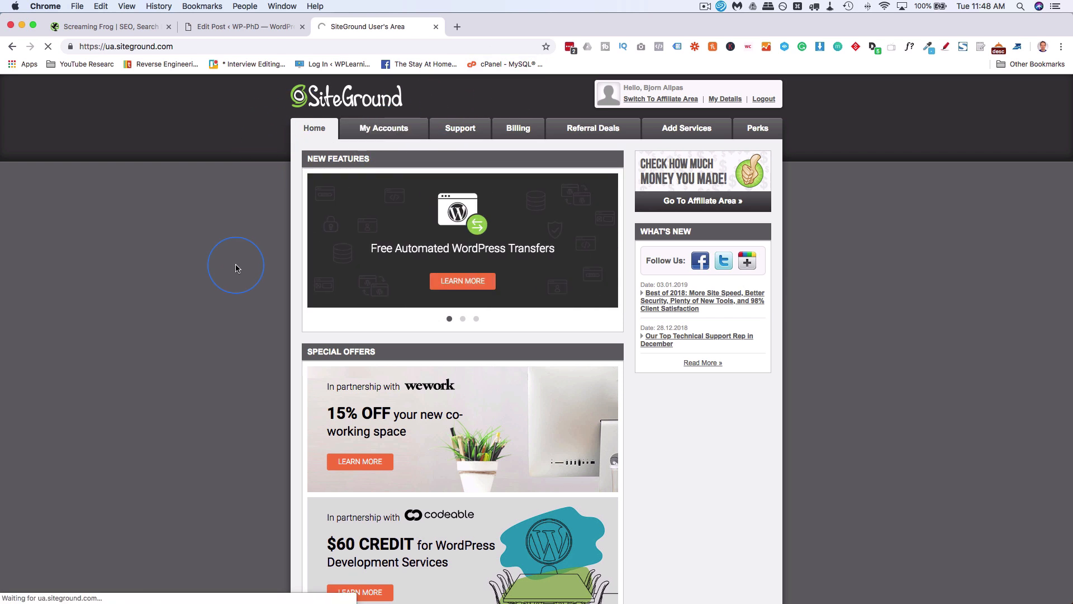
click(384, 128)
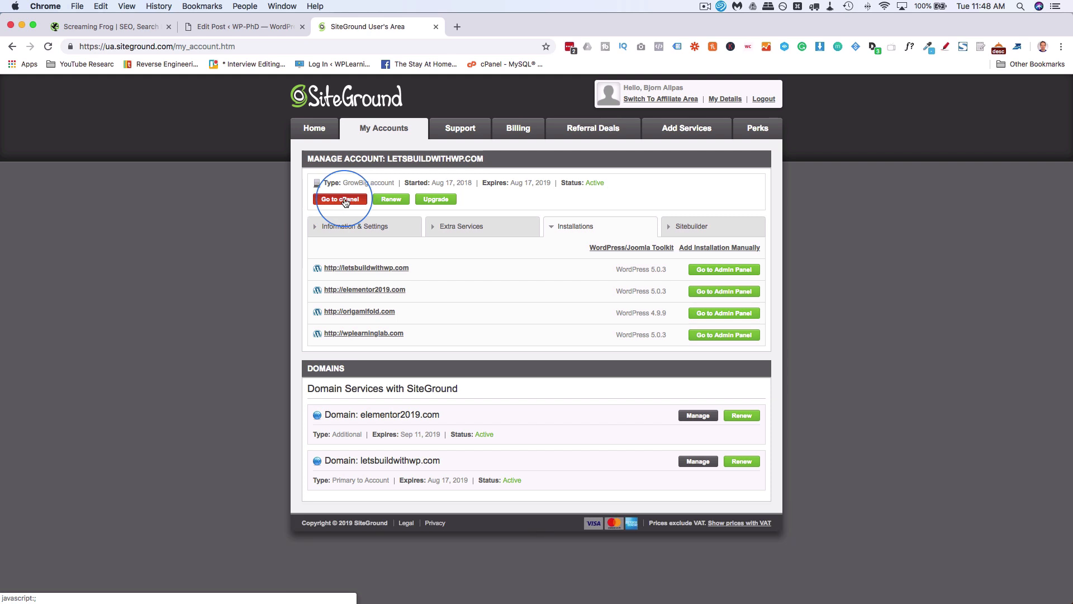
Open cPanel File Manager at wplearninglab.com's document root and select .htaccess
click(341, 199)
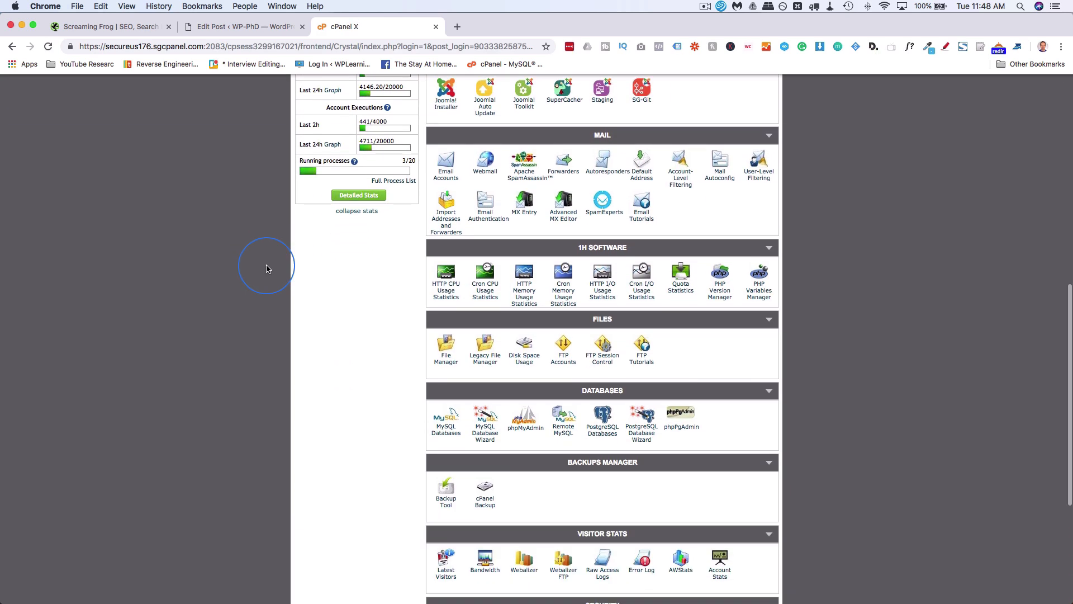
click(446, 343)
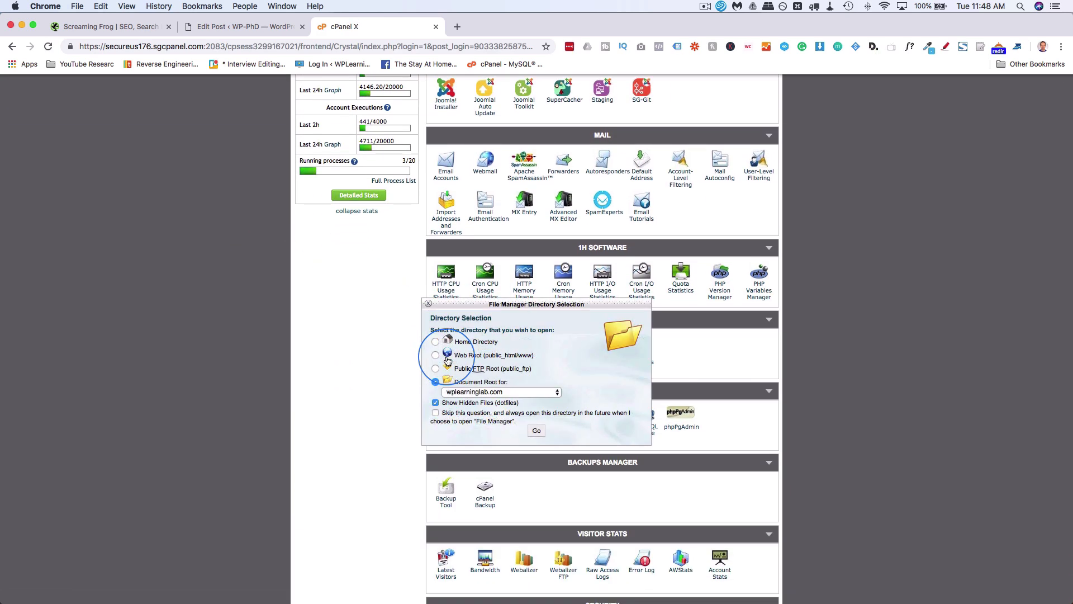
scroll(down, 3)
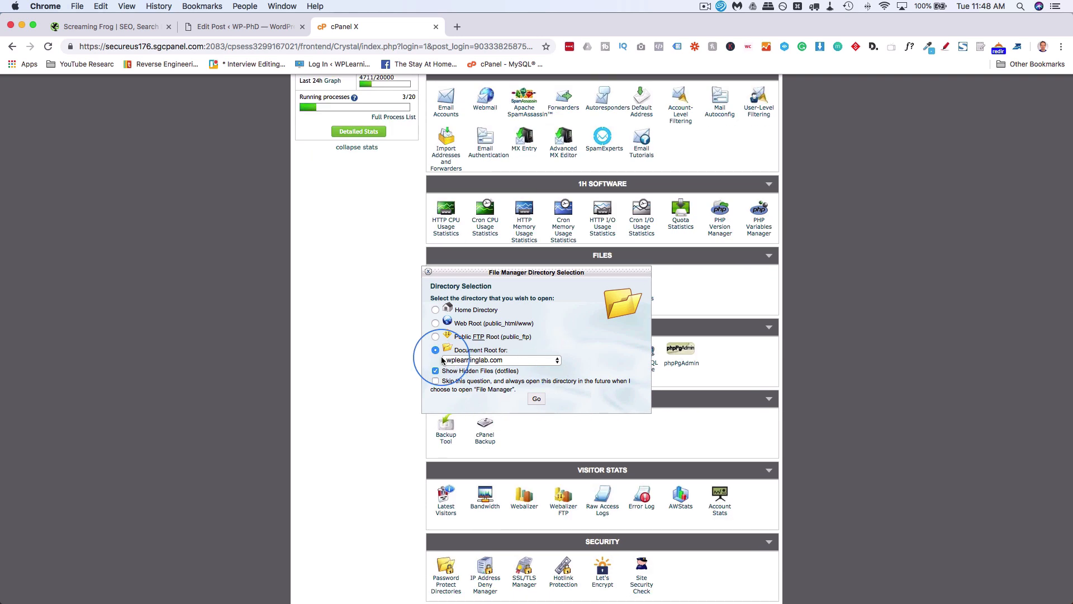
click(536, 398)
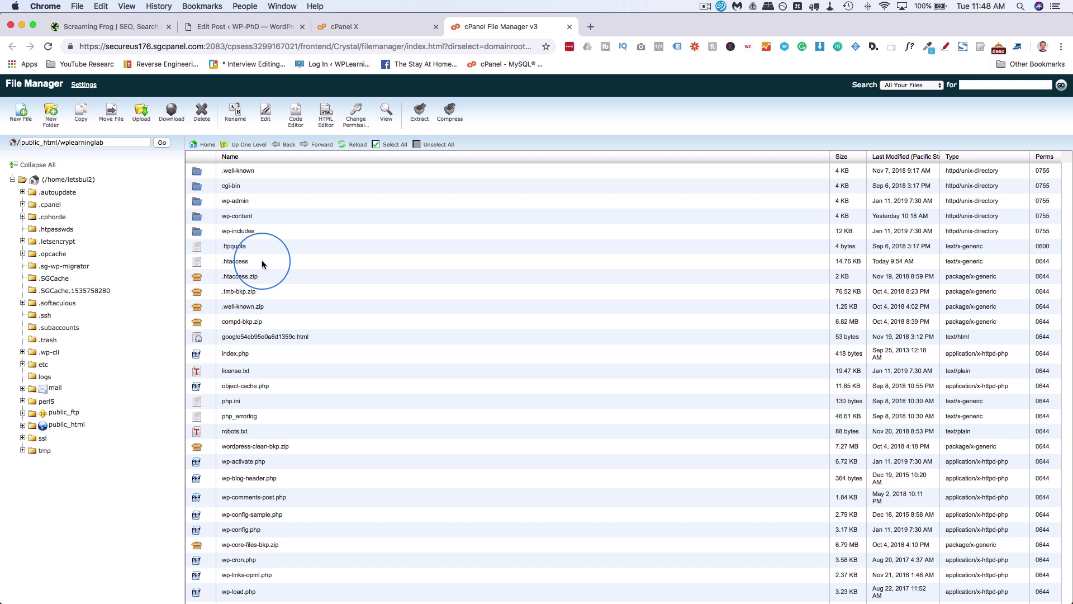
click(235, 261)
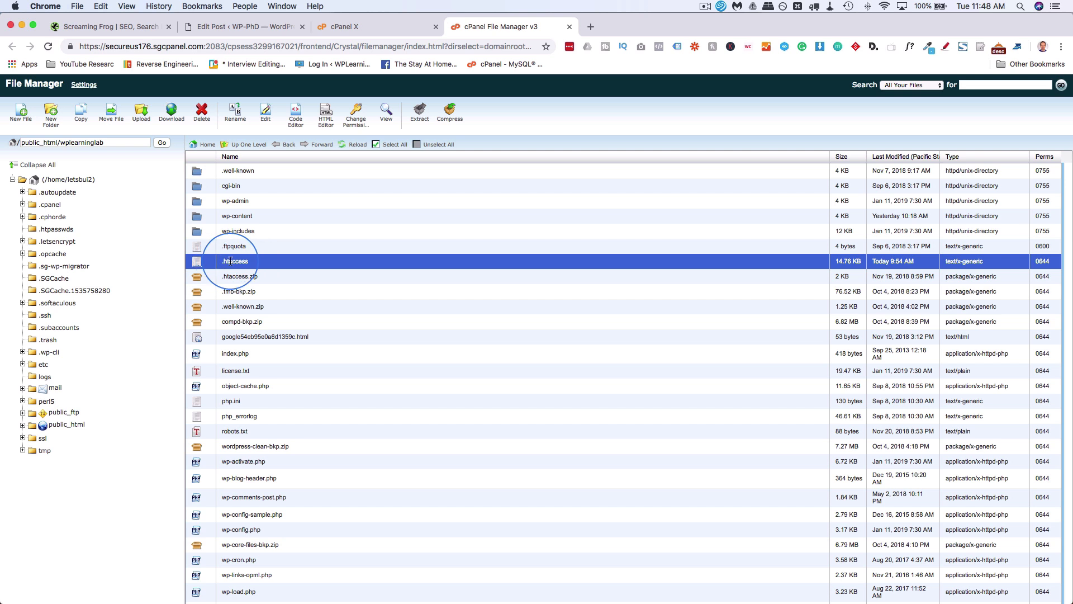
Return to the file listing and try creating a new file named .htaccess
click(373, 27)
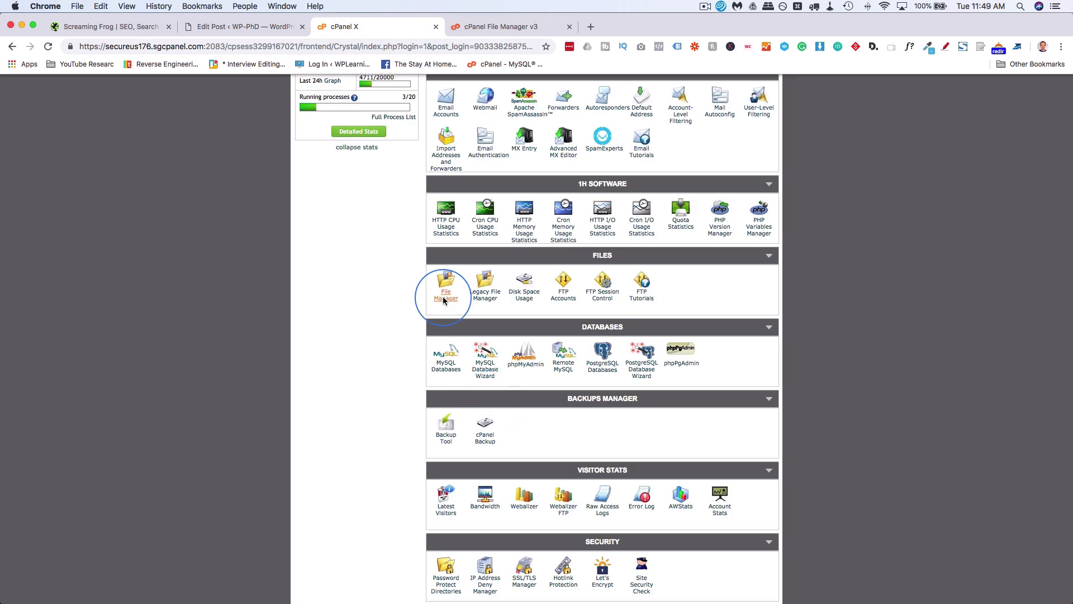
click(446, 283)
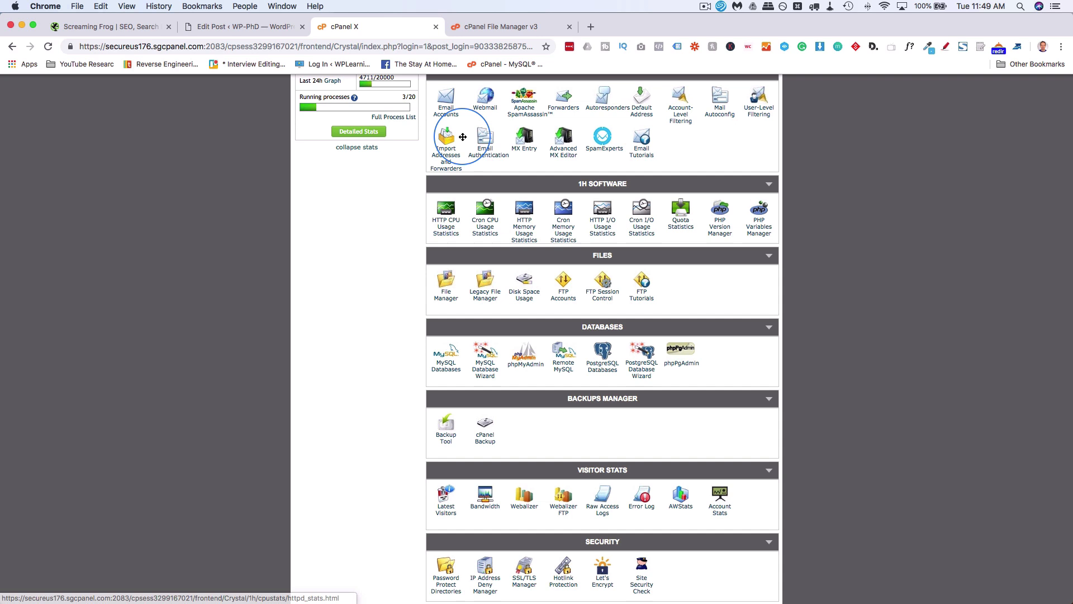
click(500, 26)
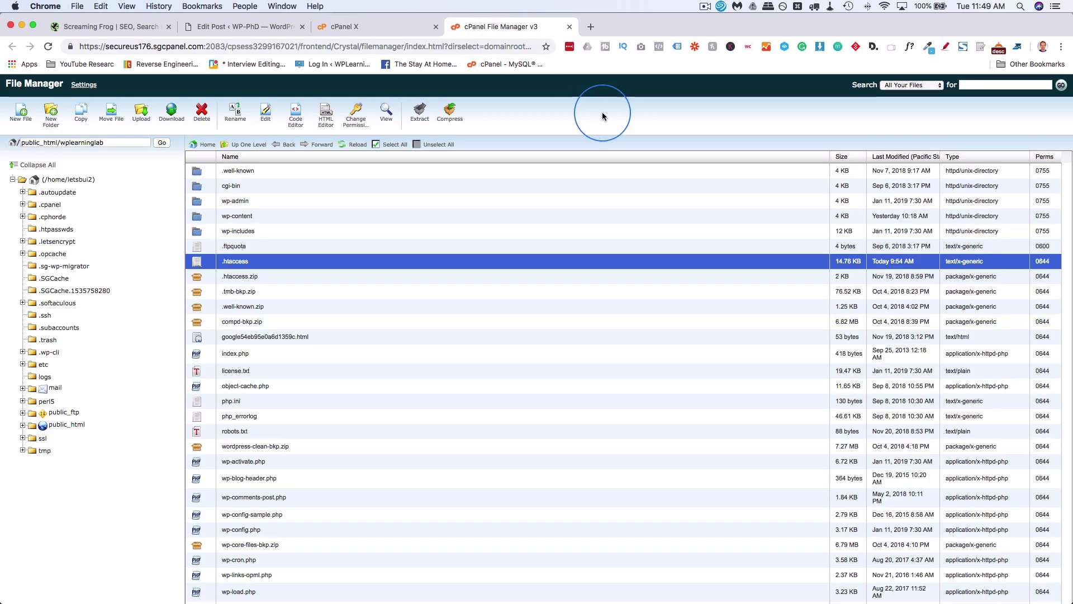
mouse_move(449, 99)
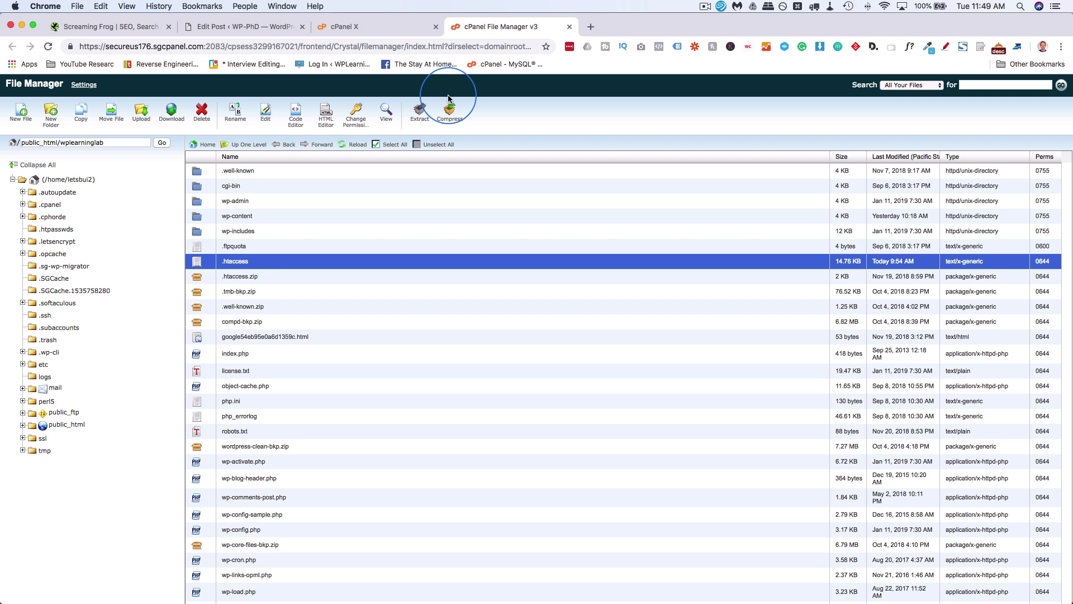
mouse_move(392, 246)
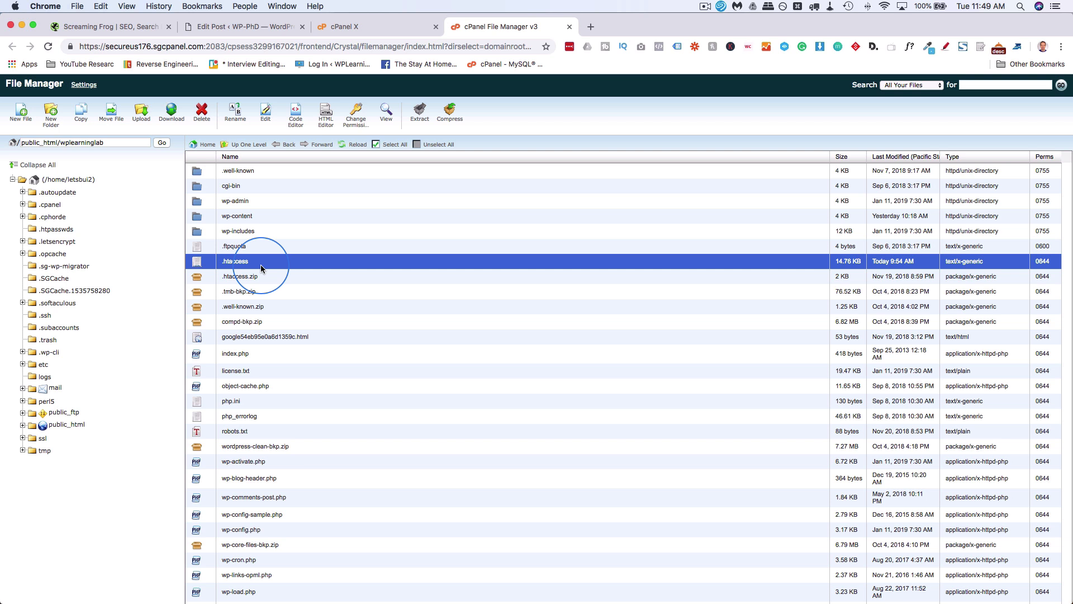
click(20, 110)
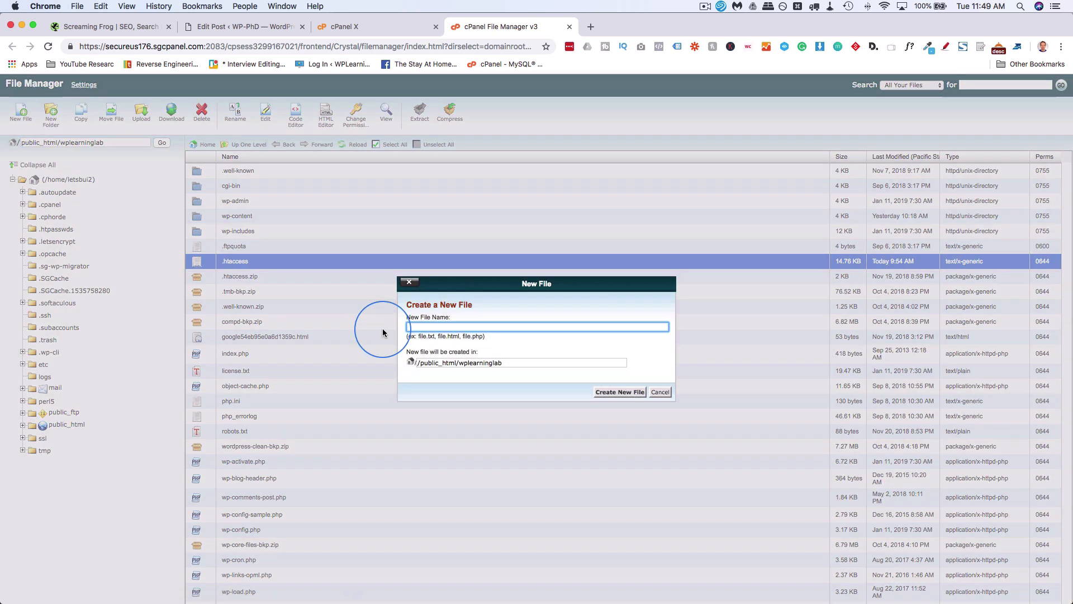
text(.htaccess)
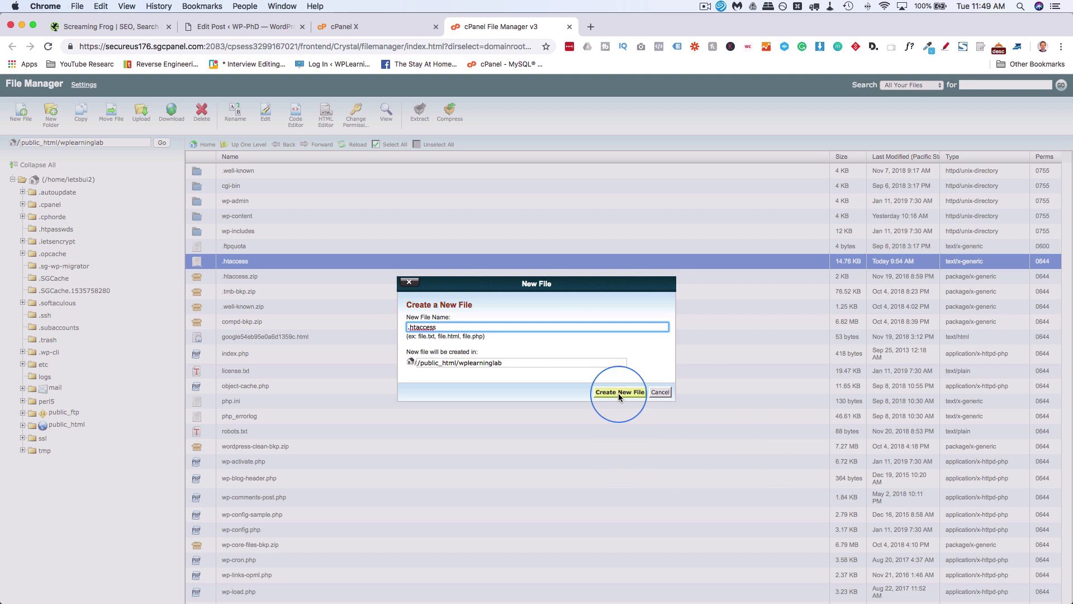
click(619, 392)
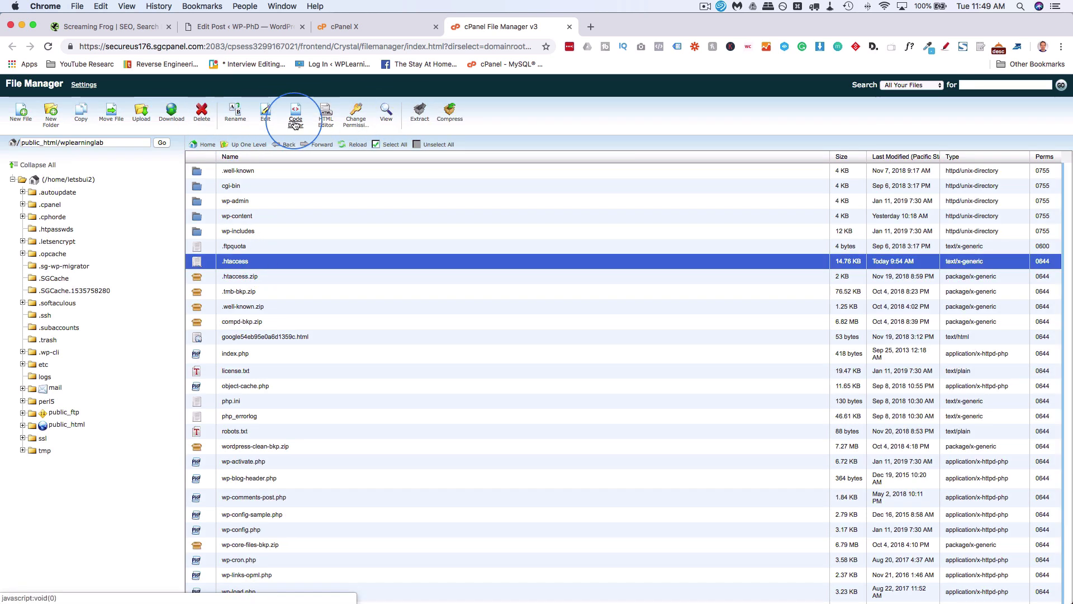
Open .htaccess in the Code Editor and scroll to the end of the existing rules
click(295, 112)
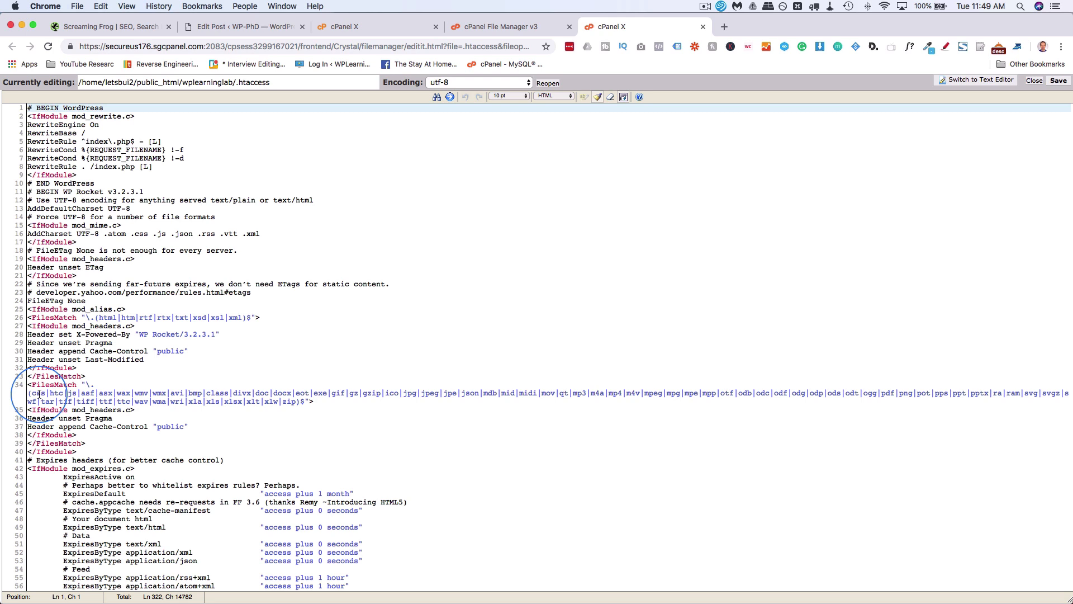
scroll(down, 3)
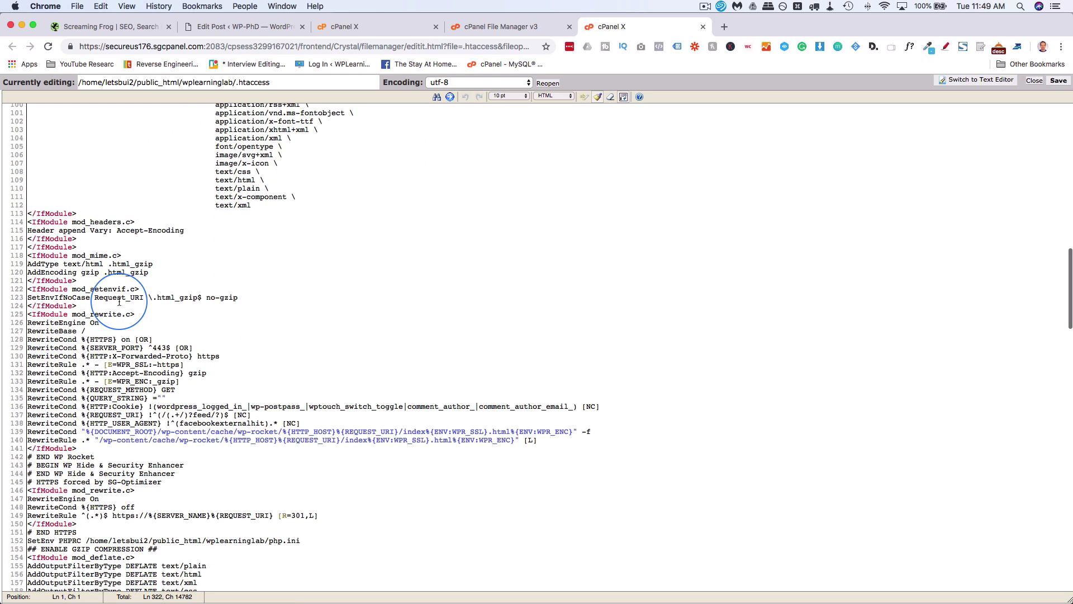
scroll(down, 3)
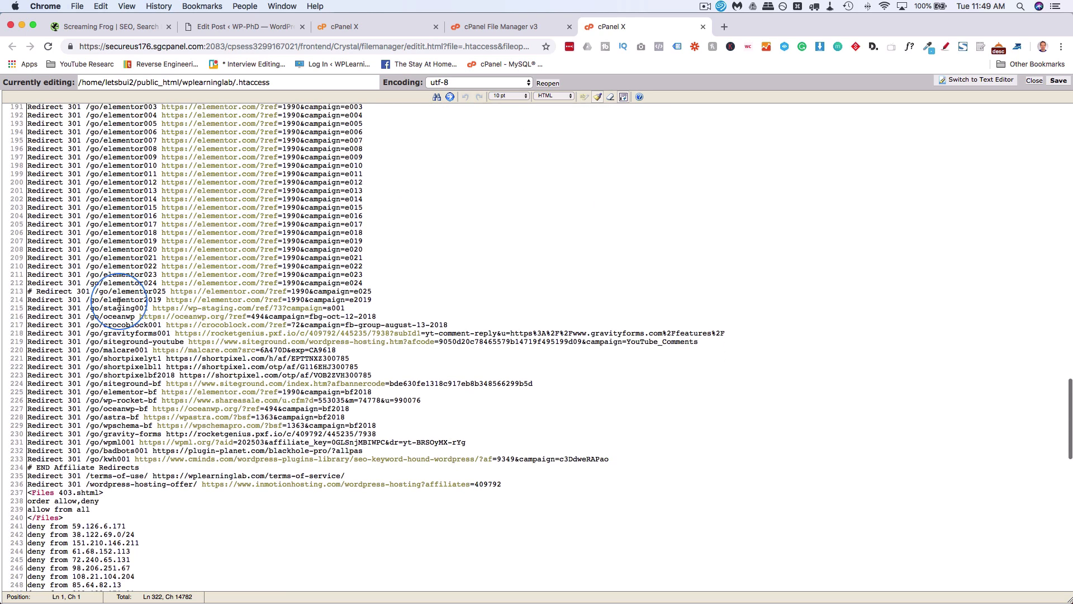
scroll(down, 3)
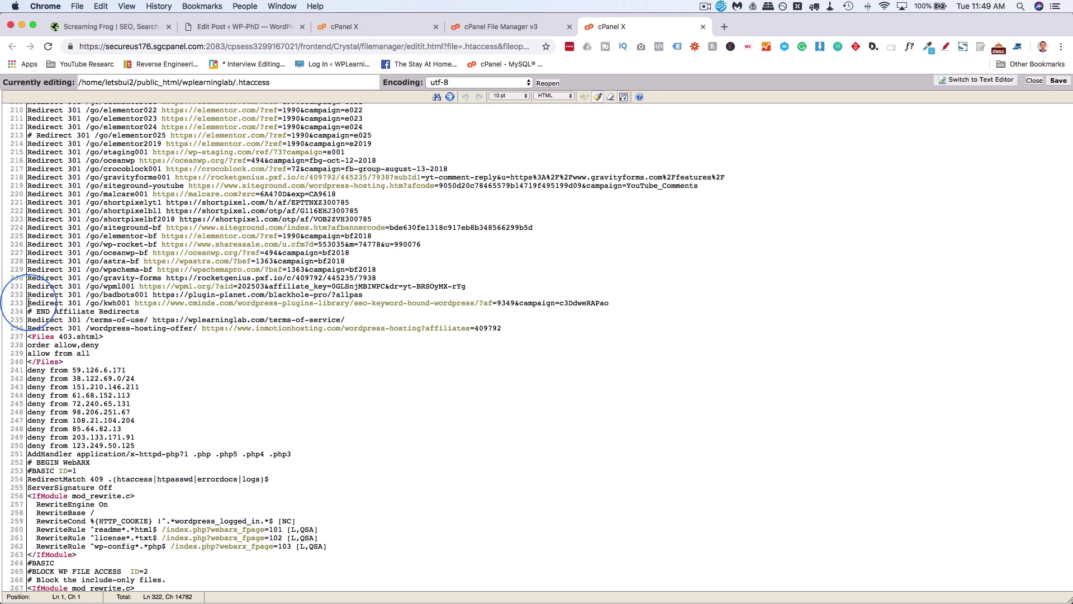
scroll(down, 3)
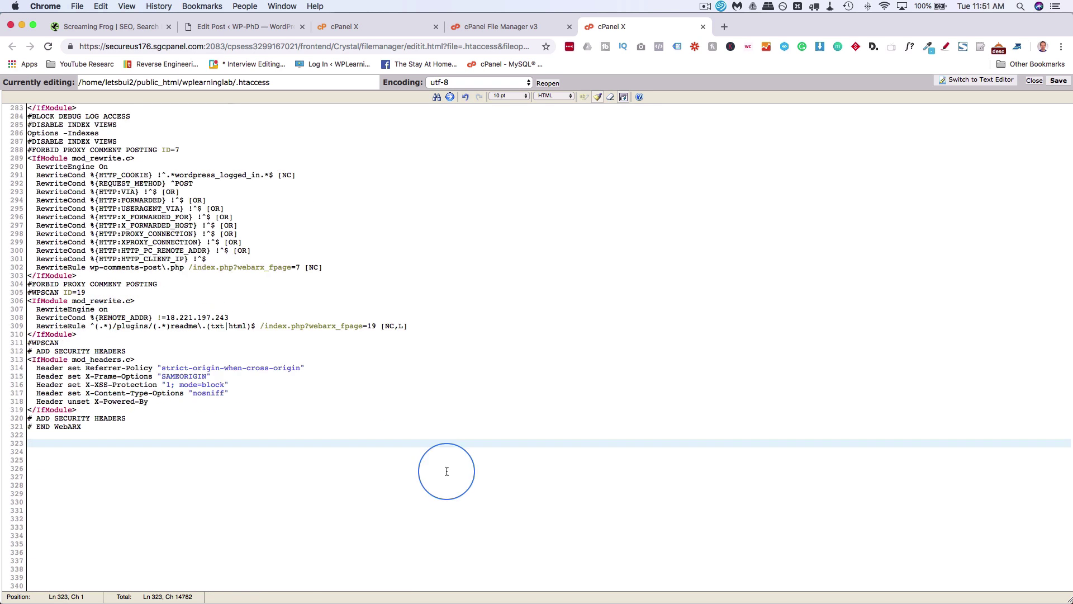
text(Redirect 301)
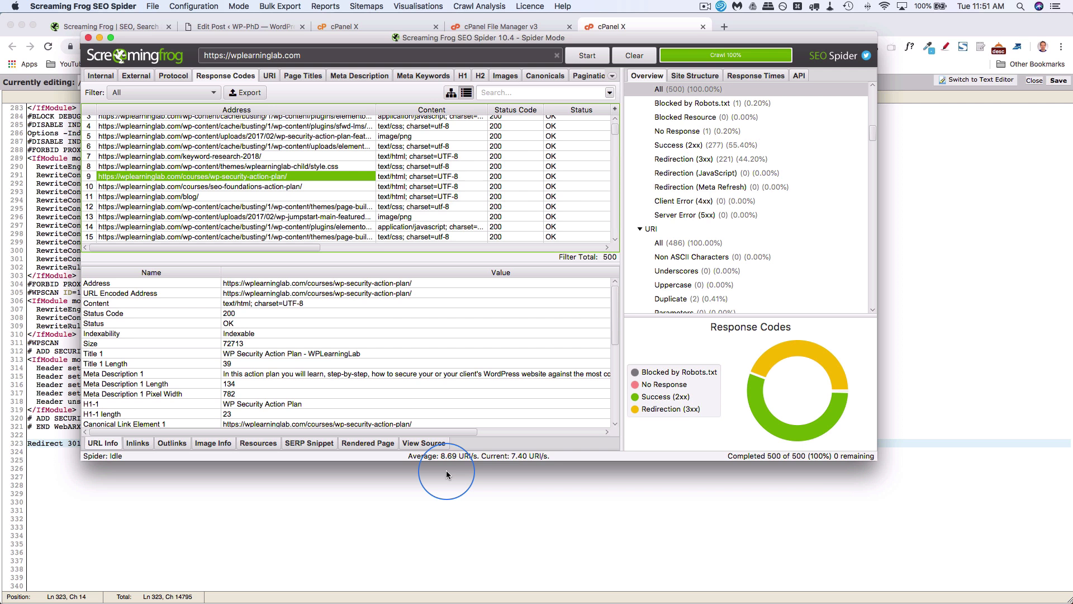
right_click(213, 176)
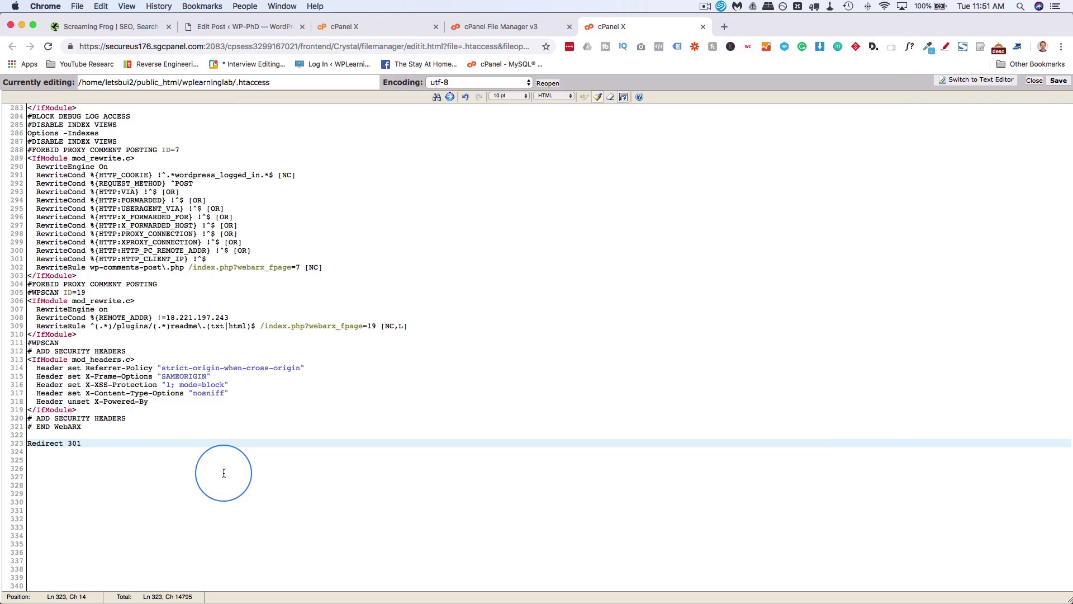
text(https://wplearninglab.com/courses/wp-security-action-plan/)
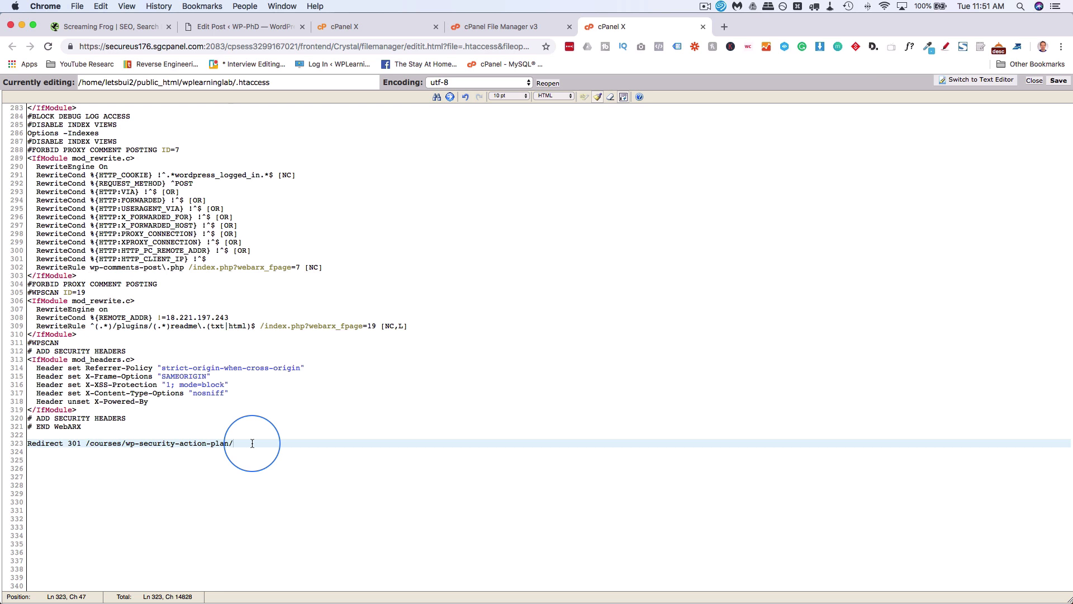
text(https://wplearninglab.com/courses/wp-security-action-plan/)
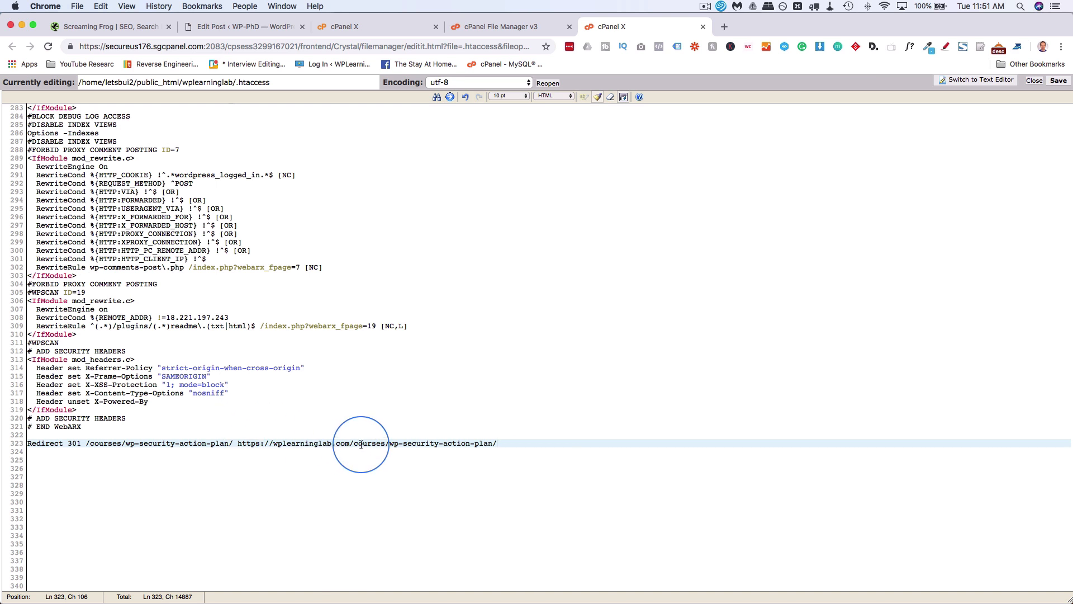
key(Backspace)
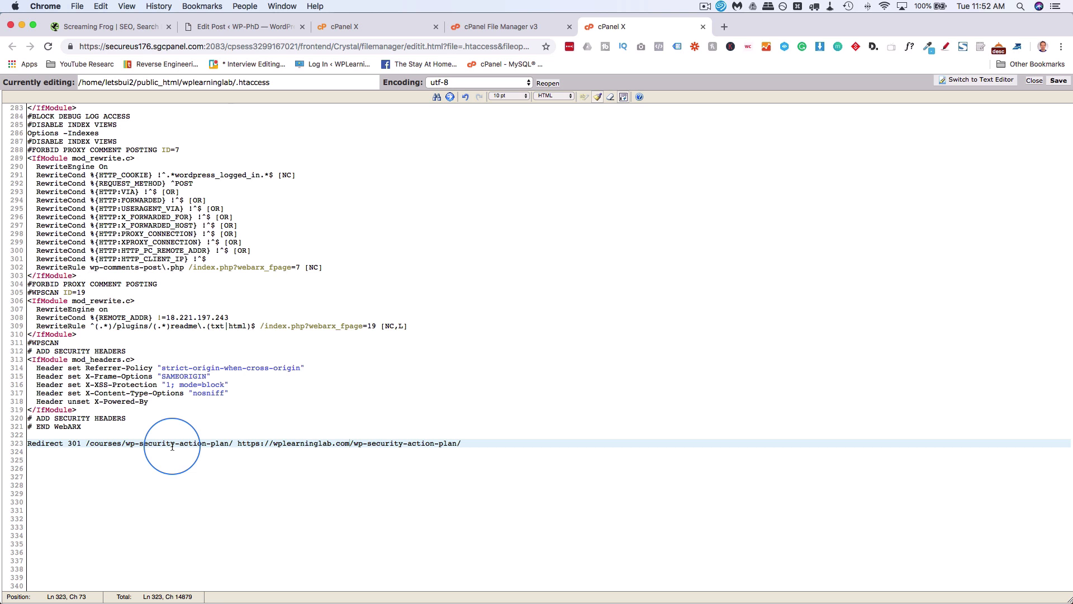
mouse_move(237, 446)
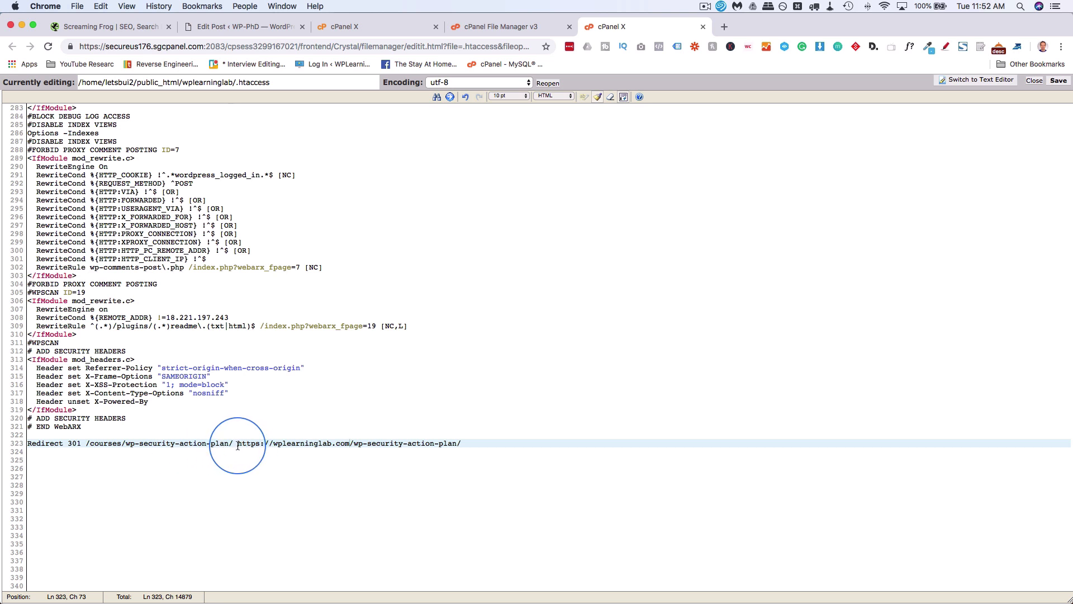
drag(238, 443, 351, 443)
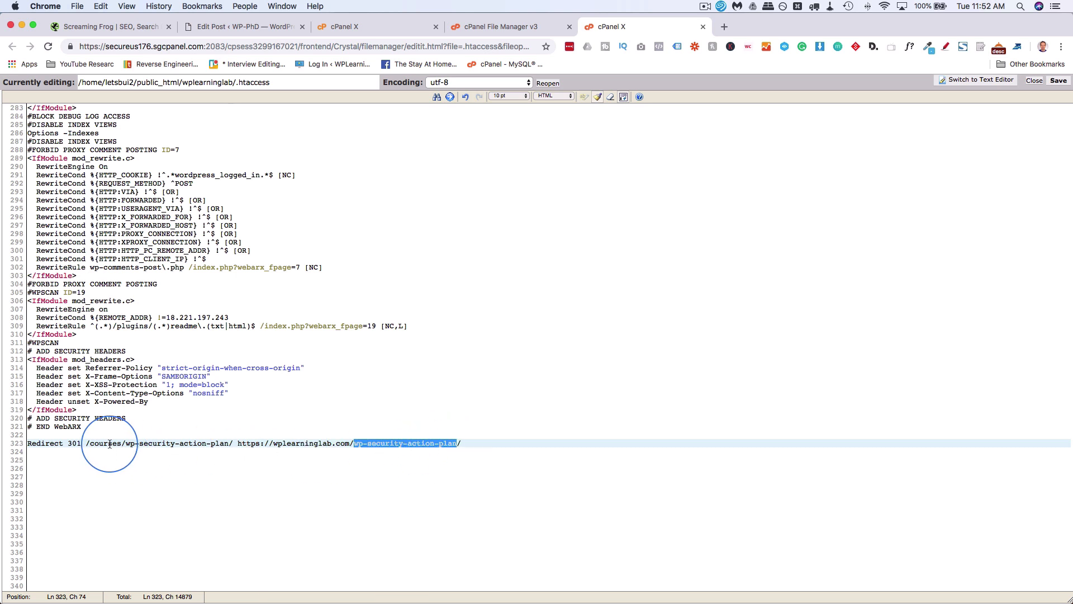
mouse_move(235, 463)
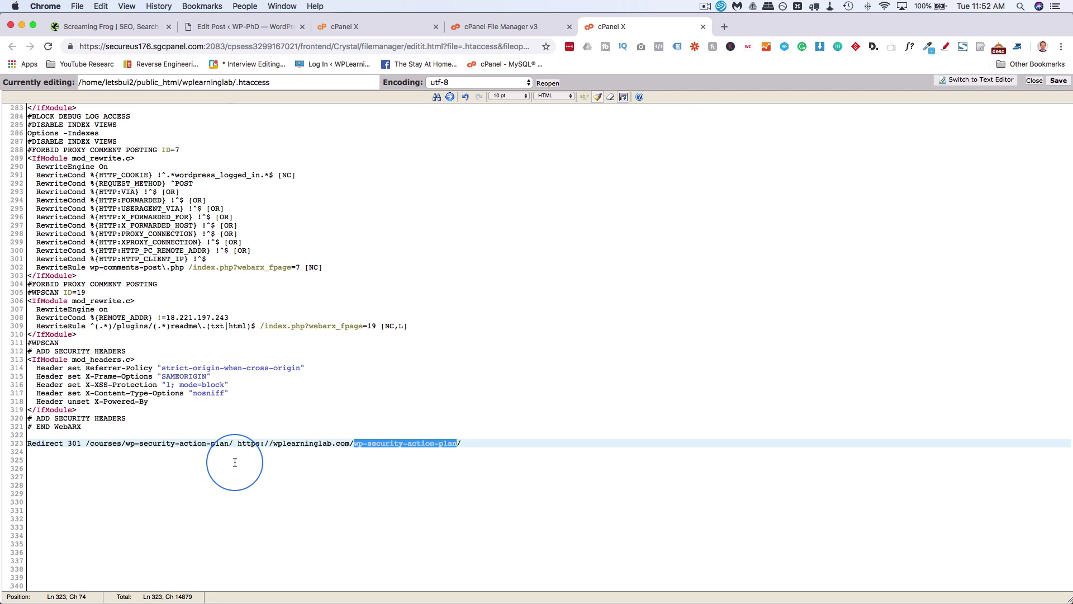
click(231, 26)
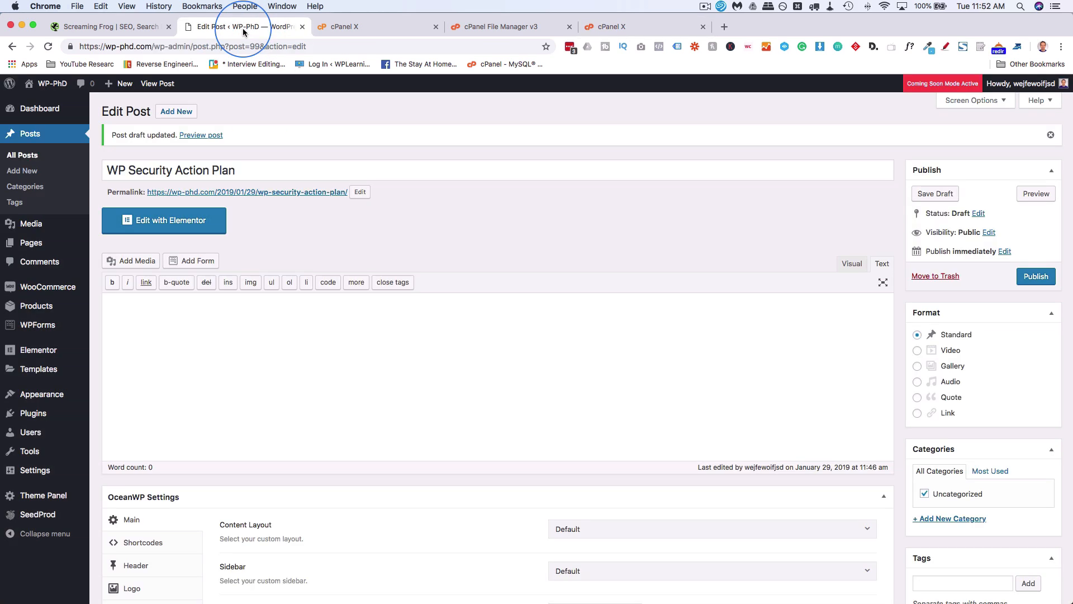
mouse_move(32, 417)
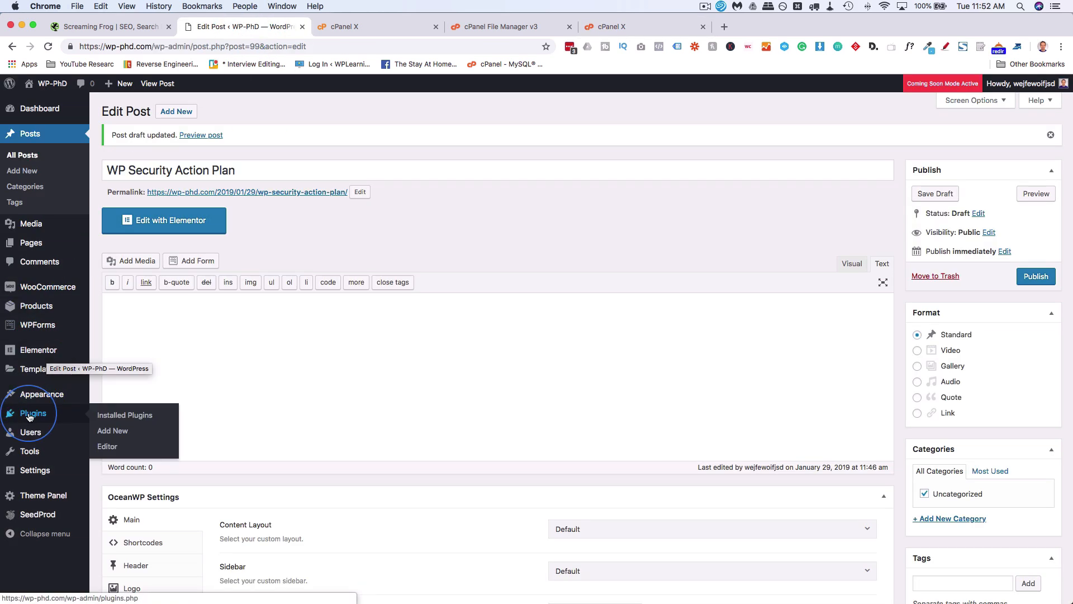
Search Add Plugins for '404' and scroll through the results
click(112, 430)
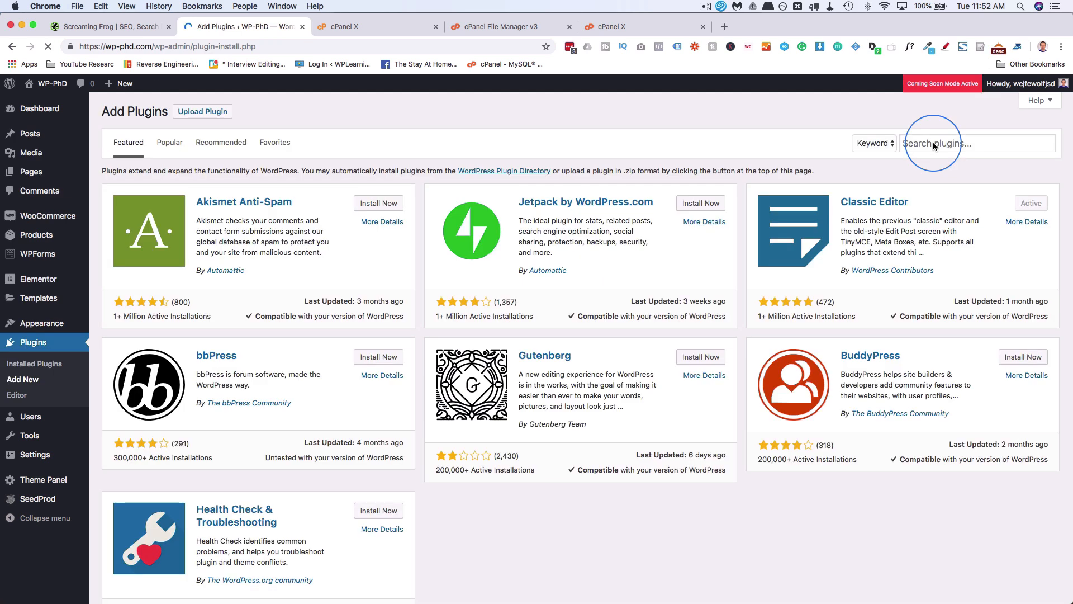
text(404)
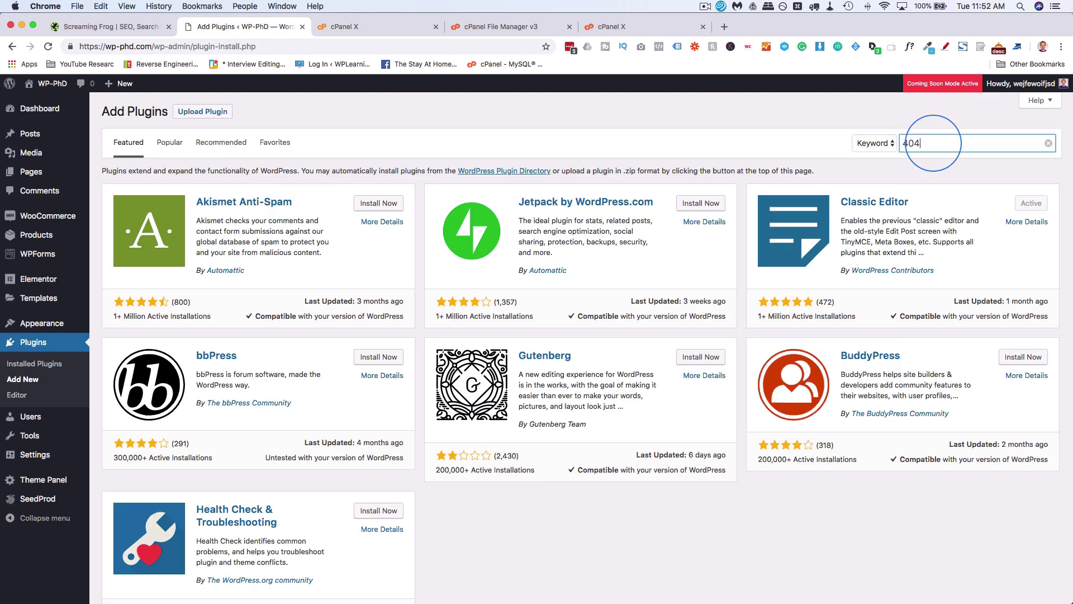
key(Enter)
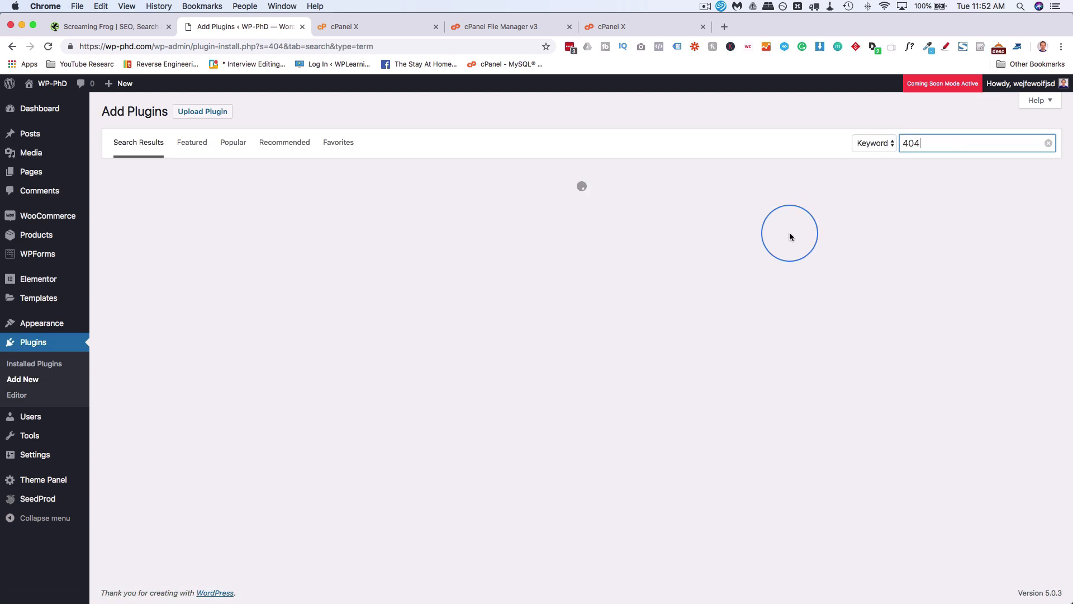
key(Enter)
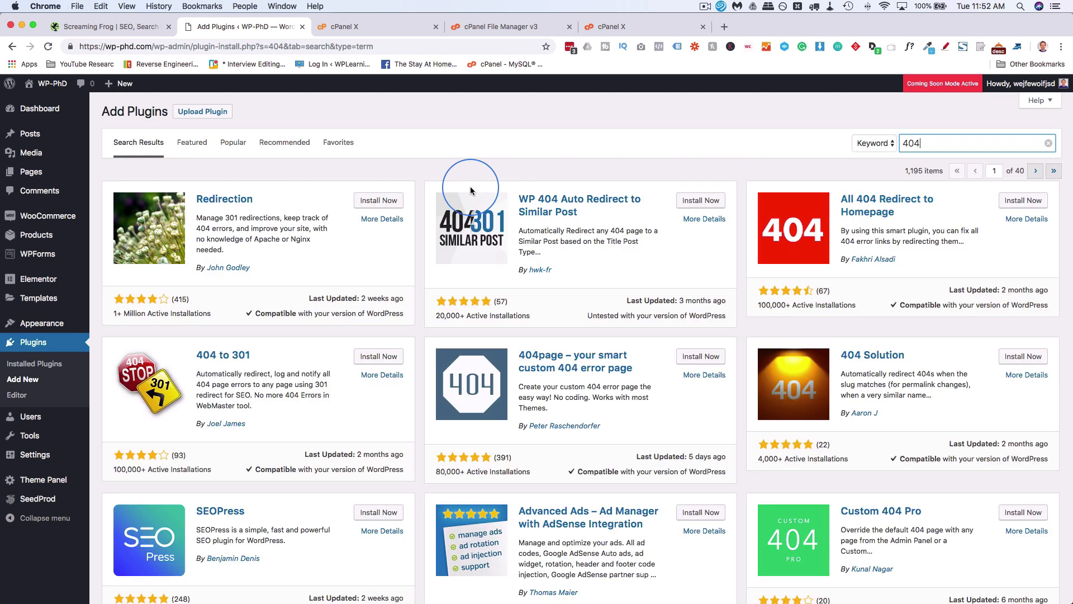
scroll(down, 3)
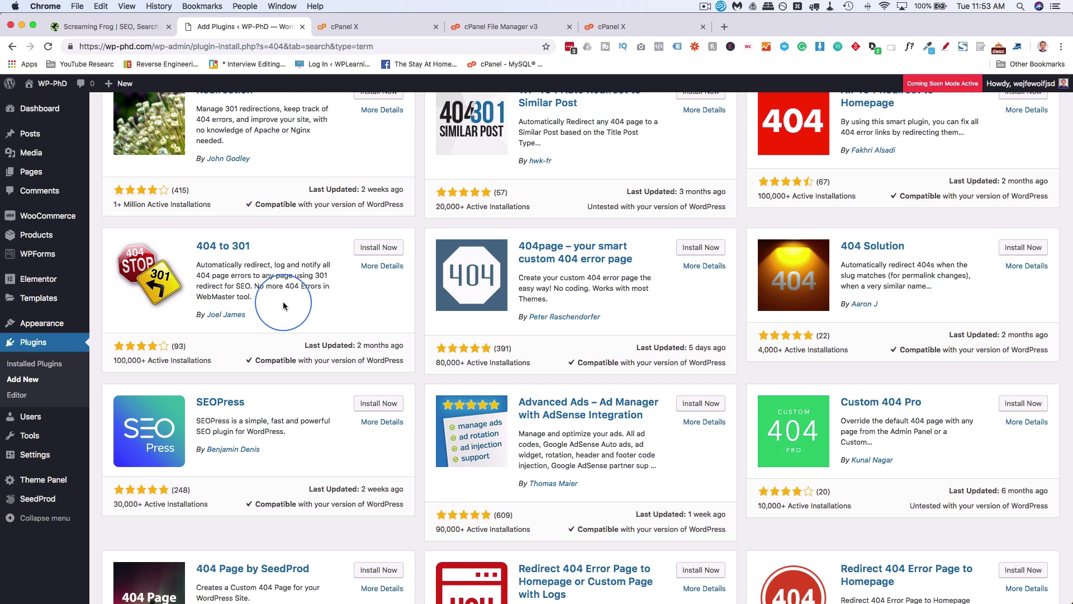
mouse_move(327, 286)
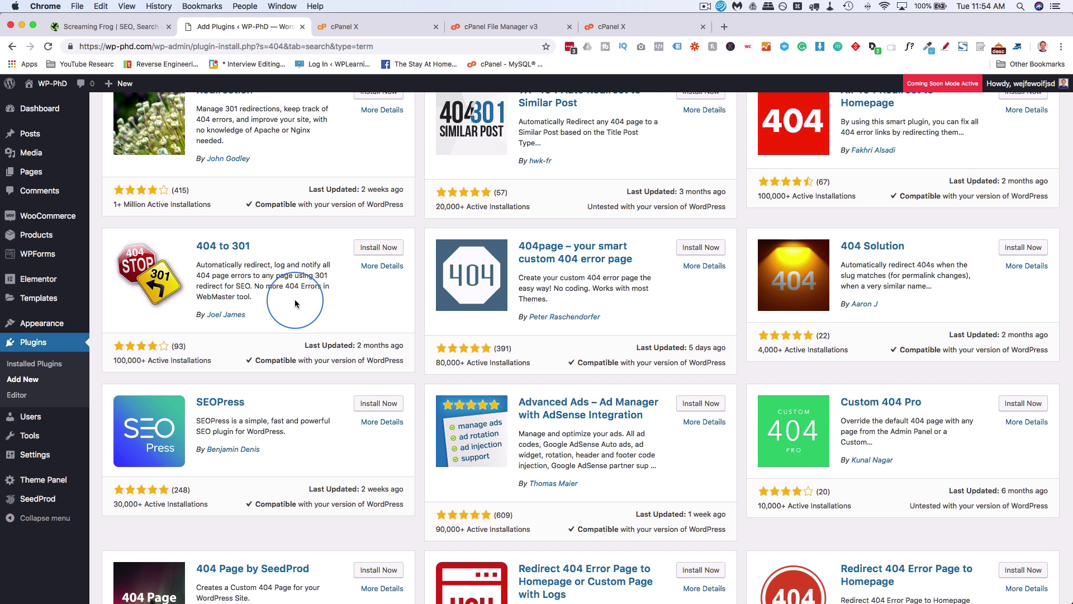
mouse_move(326, 294)
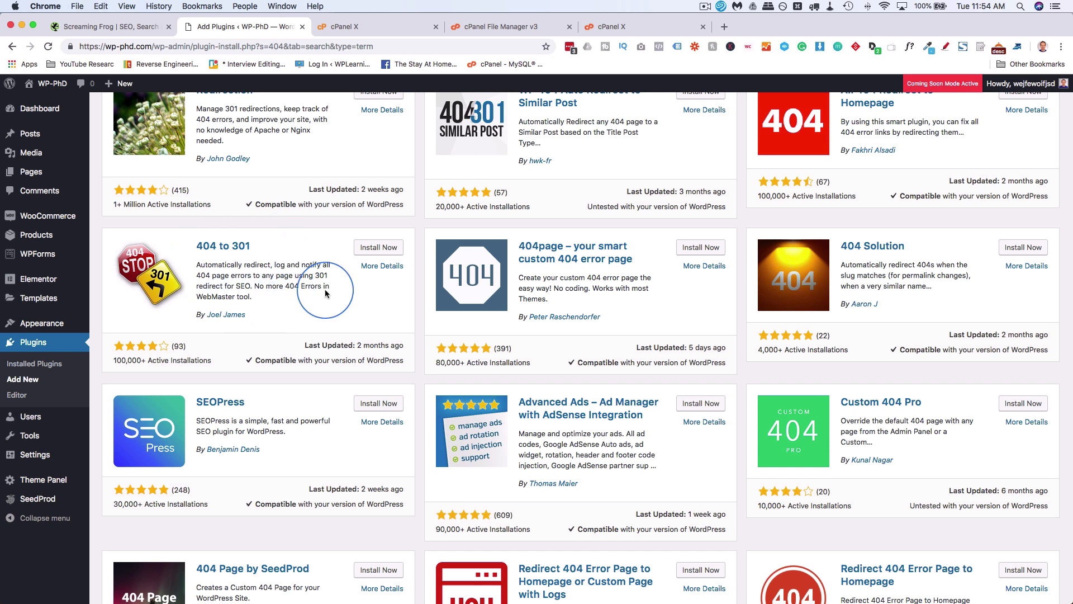
mouse_move(357, 286)
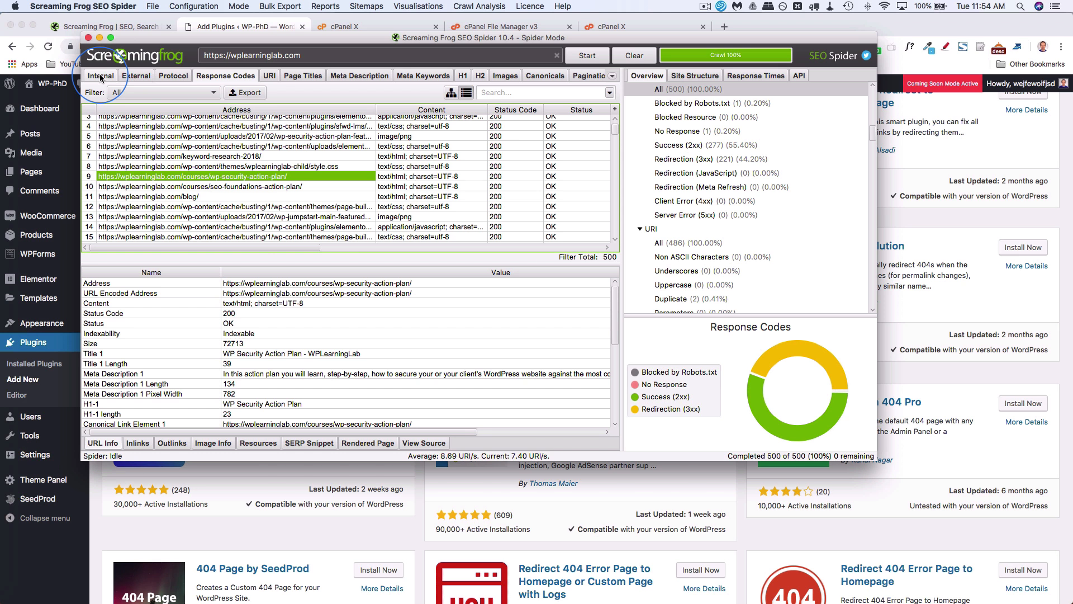
Filter the internal crawl results by response code to show only Client Error (4xx) URLs
click(101, 76)
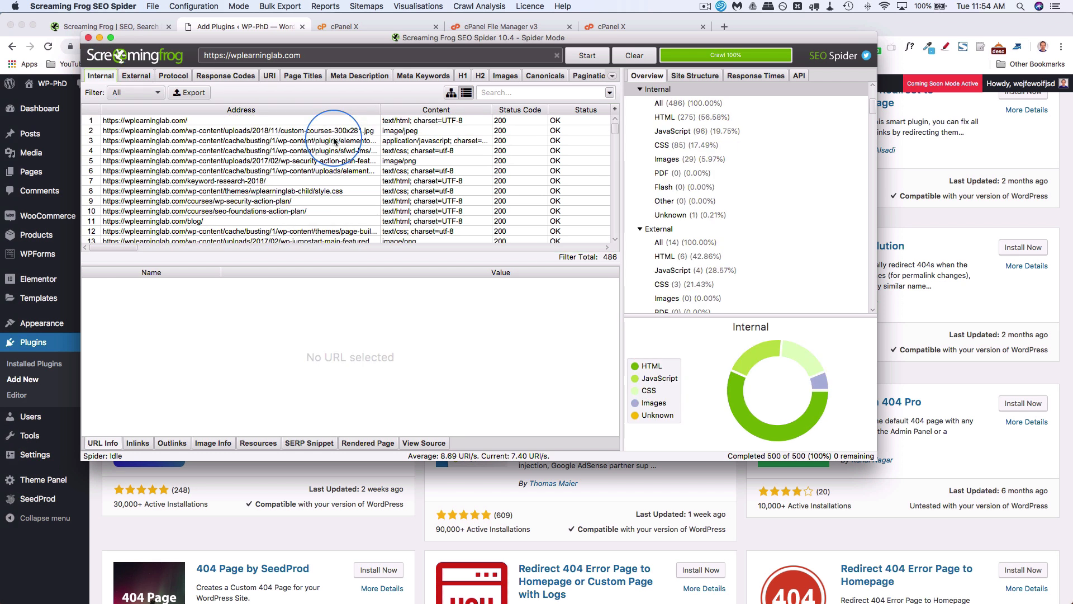
mouse_move(185, 89)
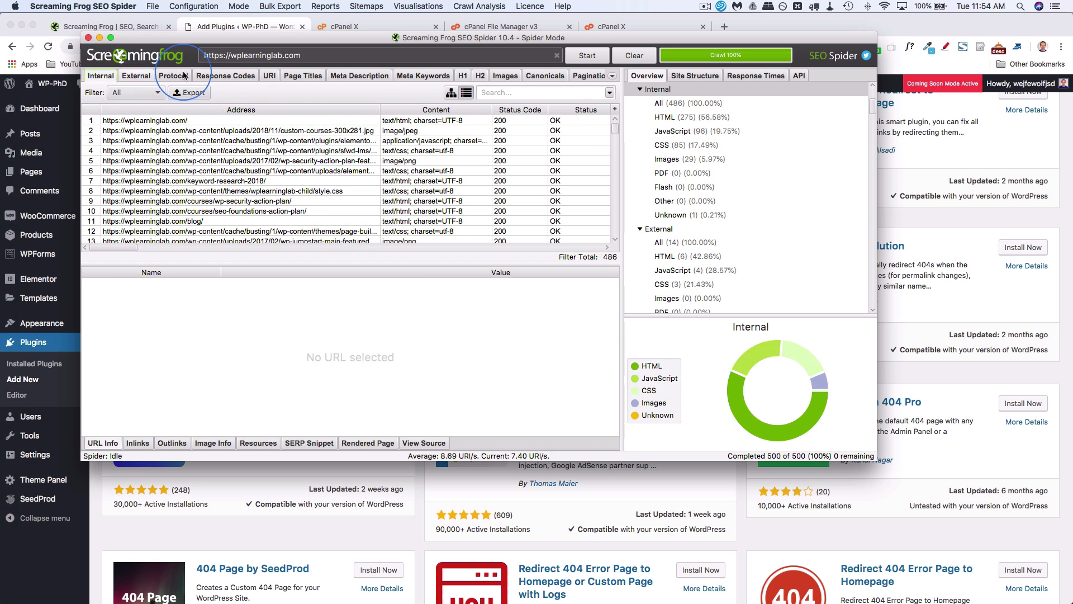
click(225, 75)
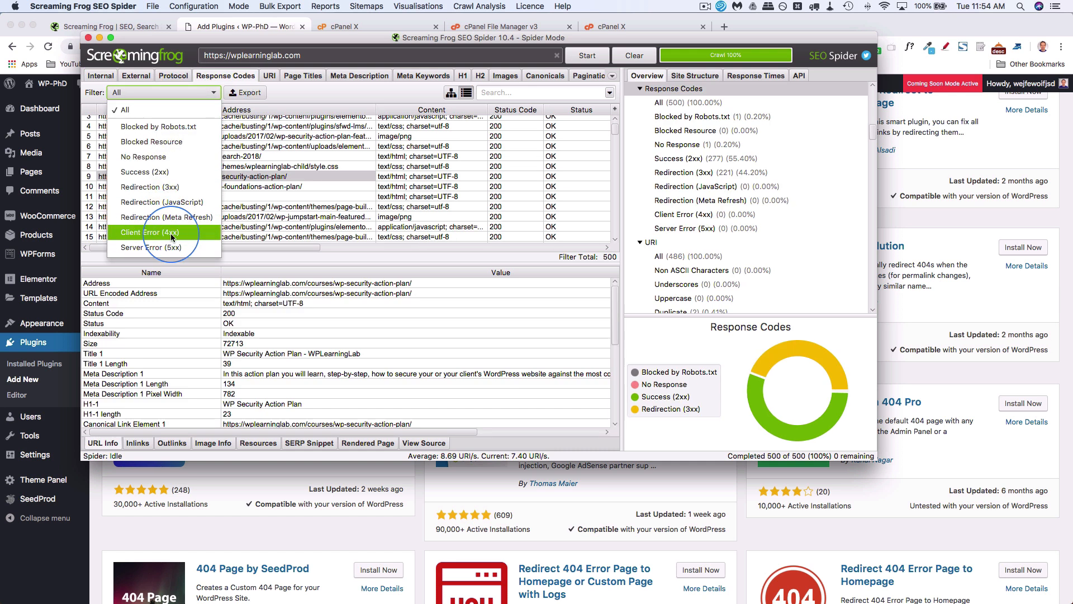
click(148, 233)
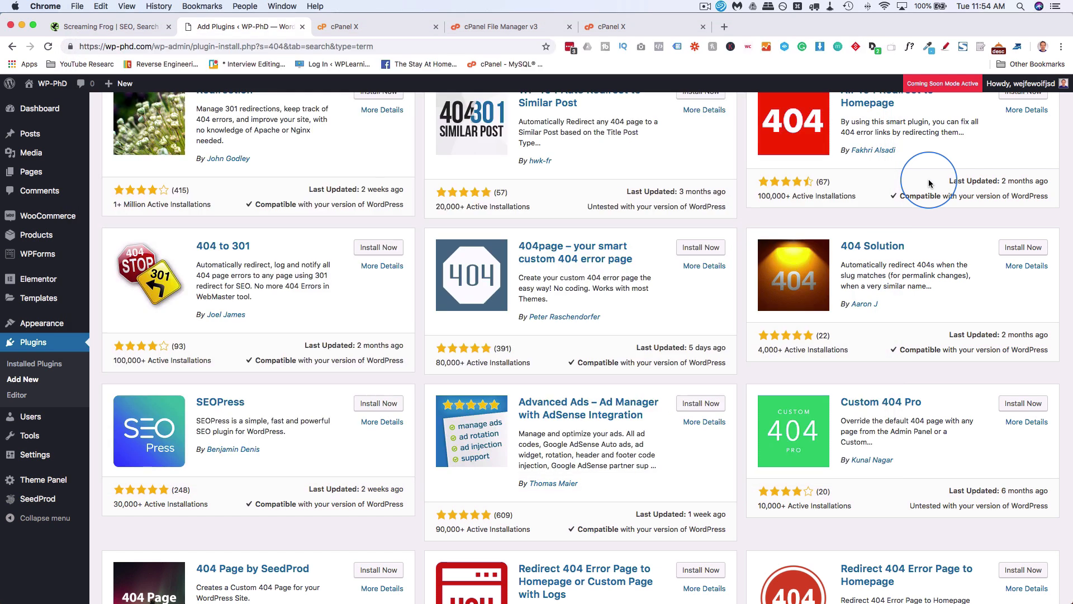
click(499, 26)
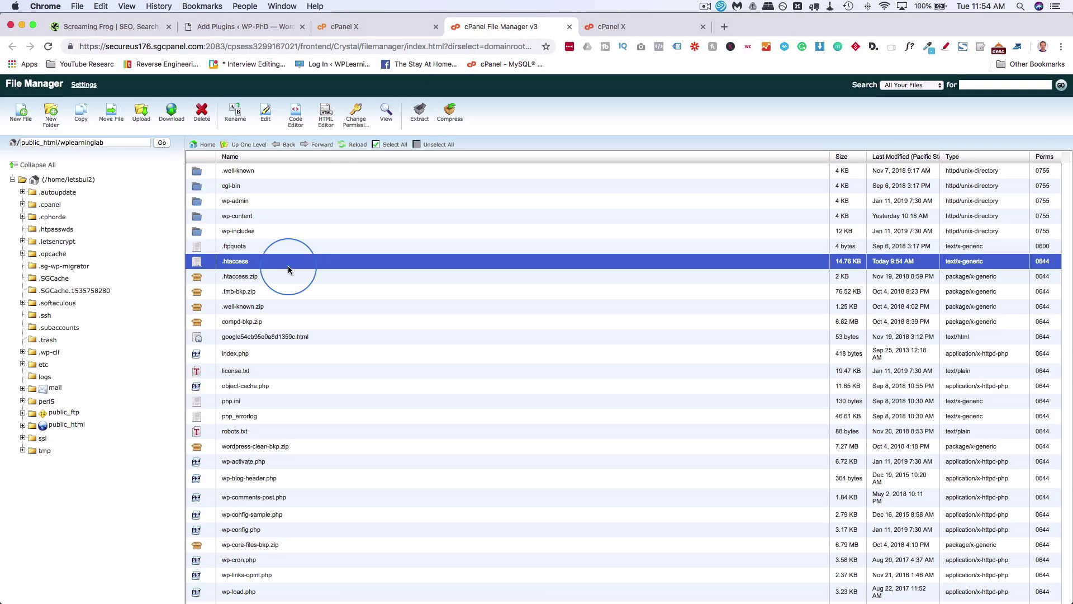
click(243, 26)
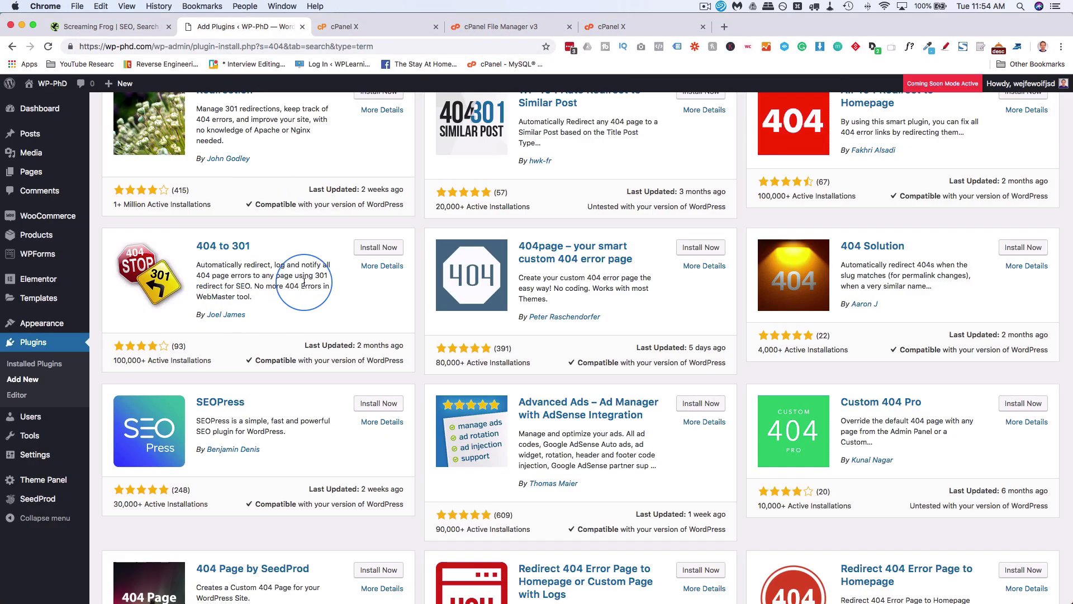
mouse_move(302, 302)
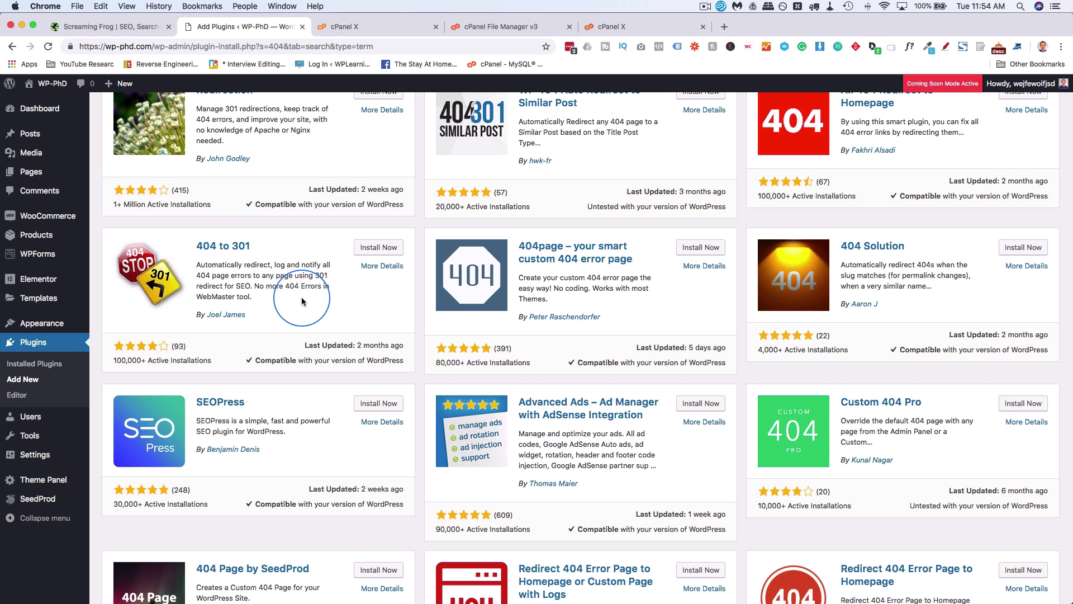